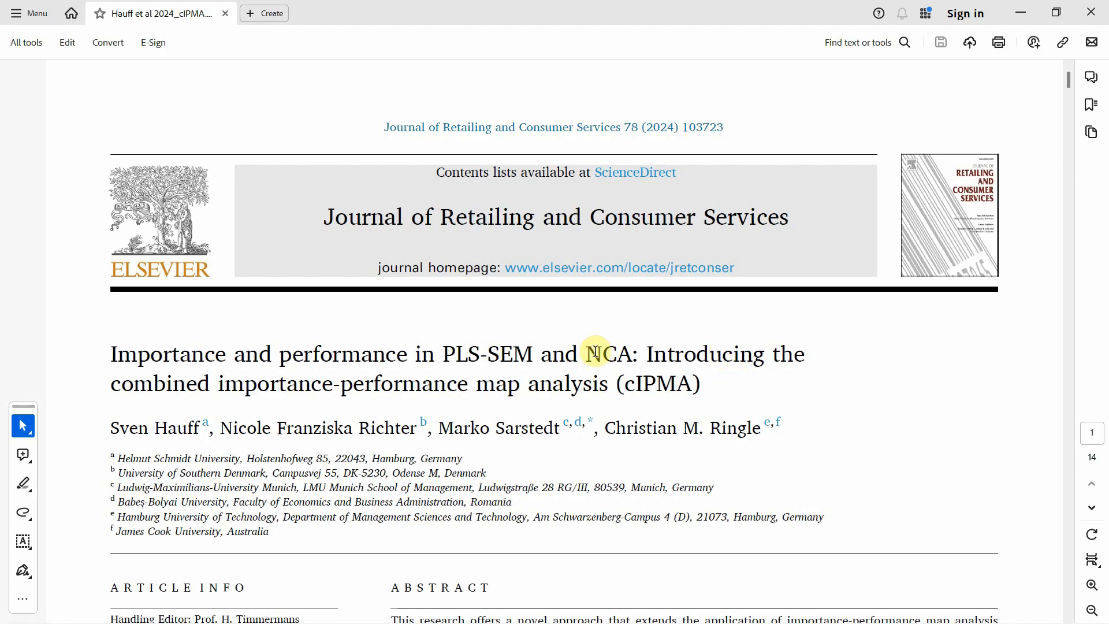
Scroll page 6 of the cIPMA paper through the Step 1 to Step 5 guideline boxes.
double_click(605, 354)
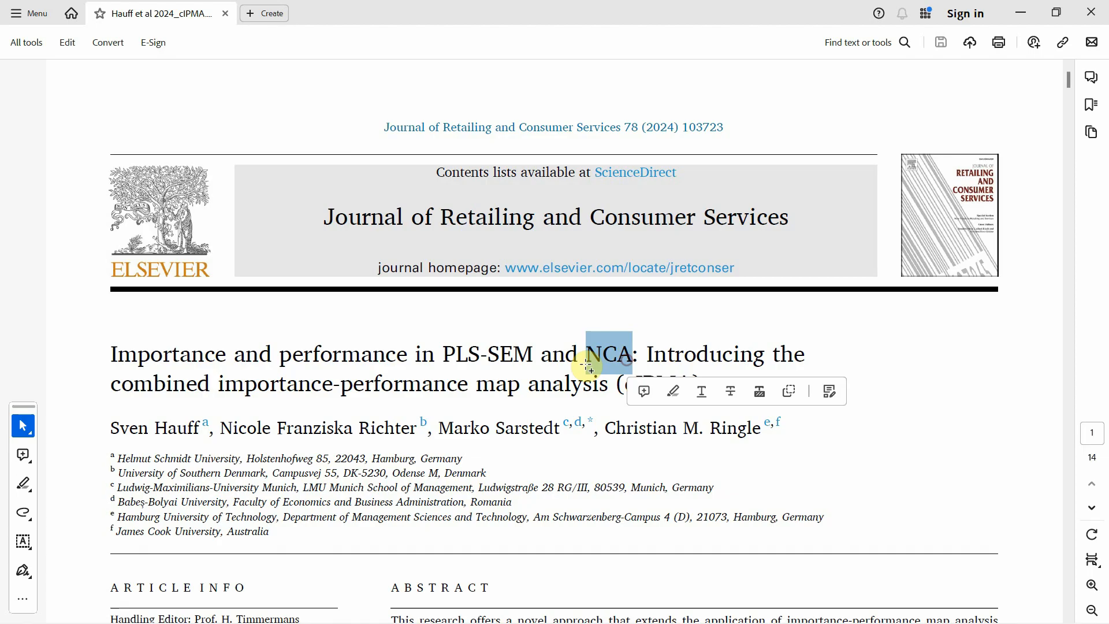
left_click(634, 382)
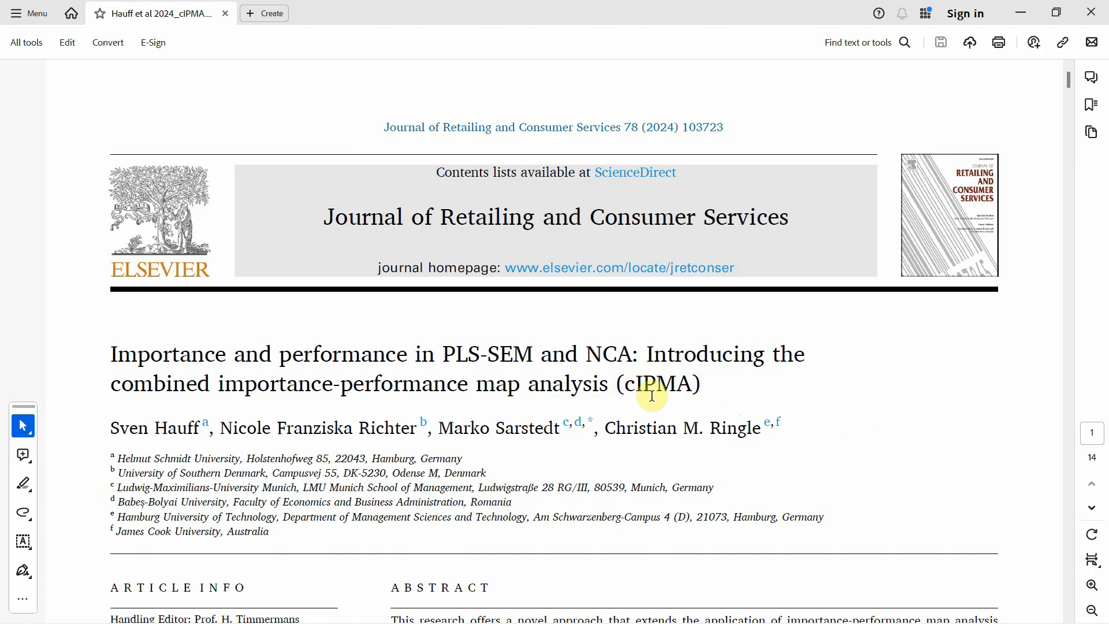
mouse_move(901, 415)
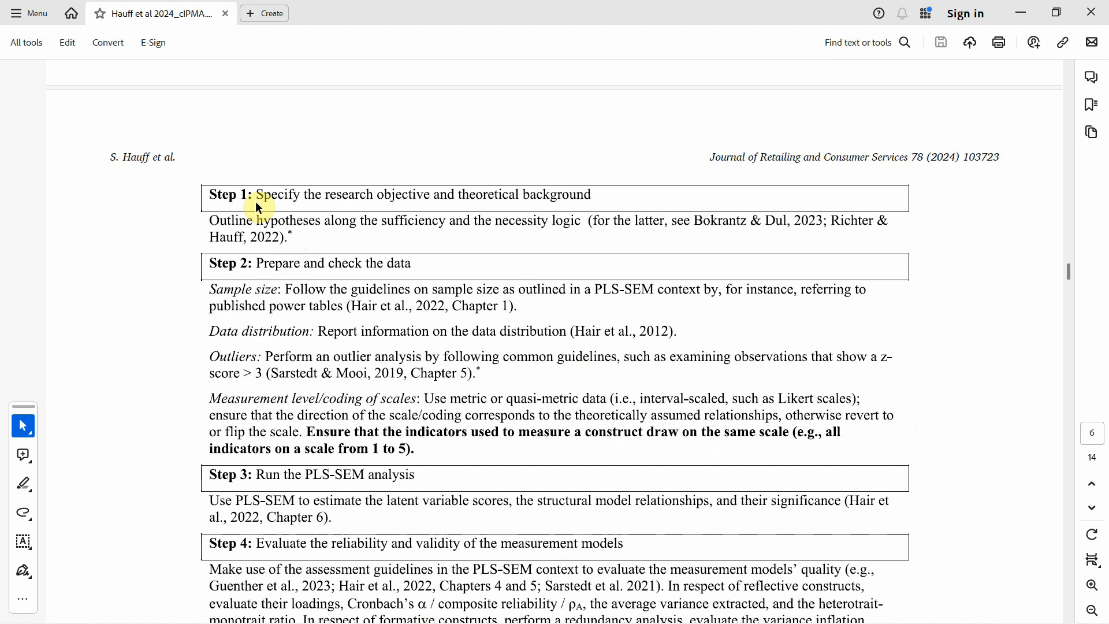
mouse_move(233, 235)
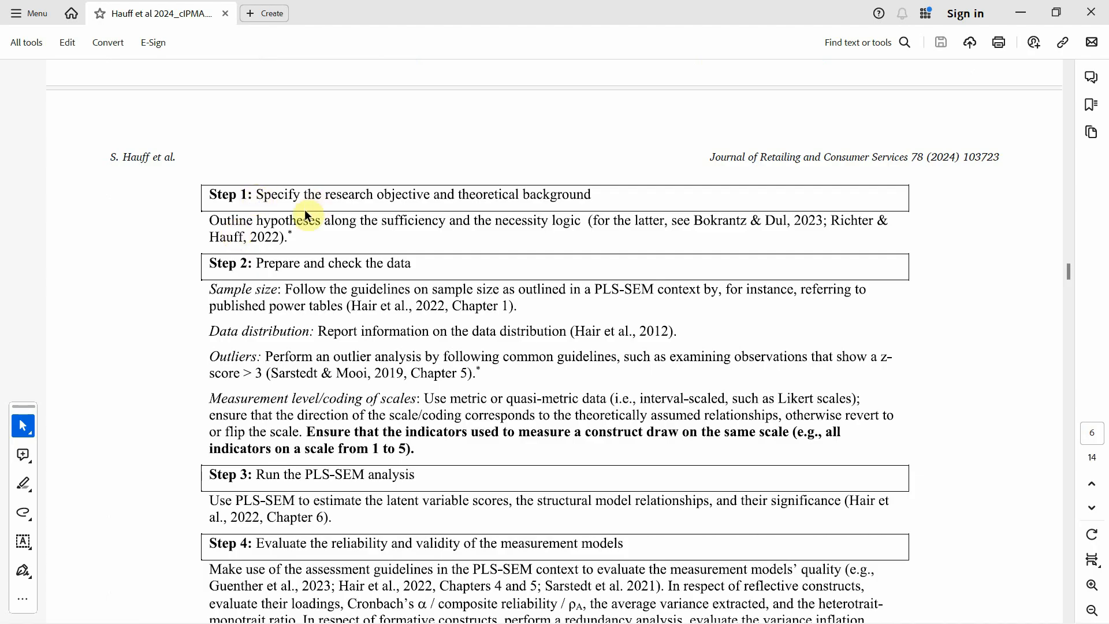
mouse_move(385, 208)
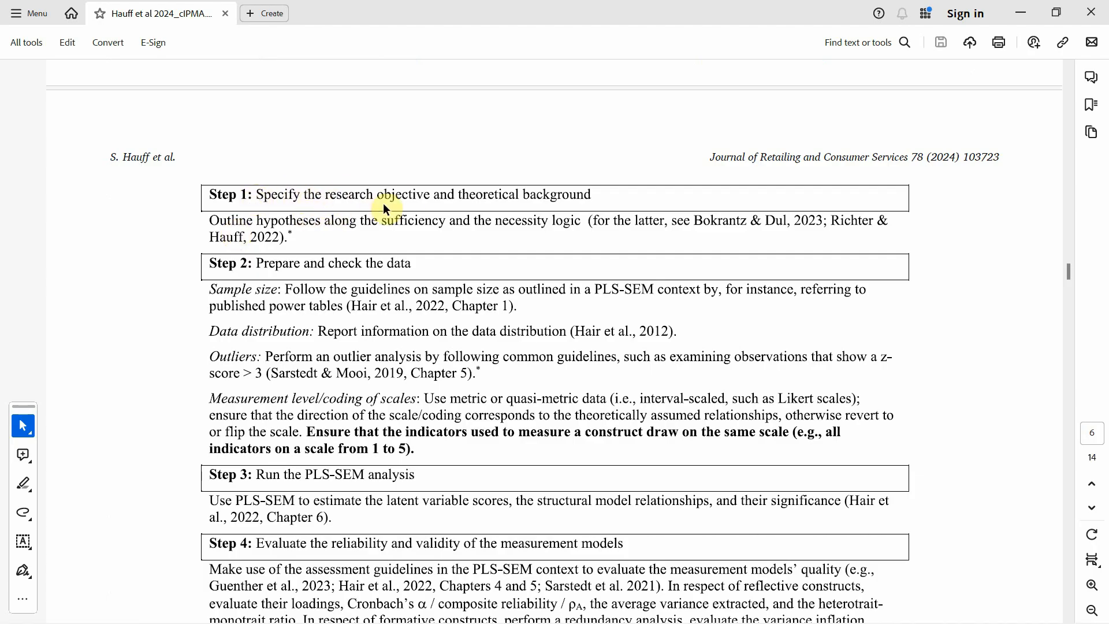
mouse_move(542, 202)
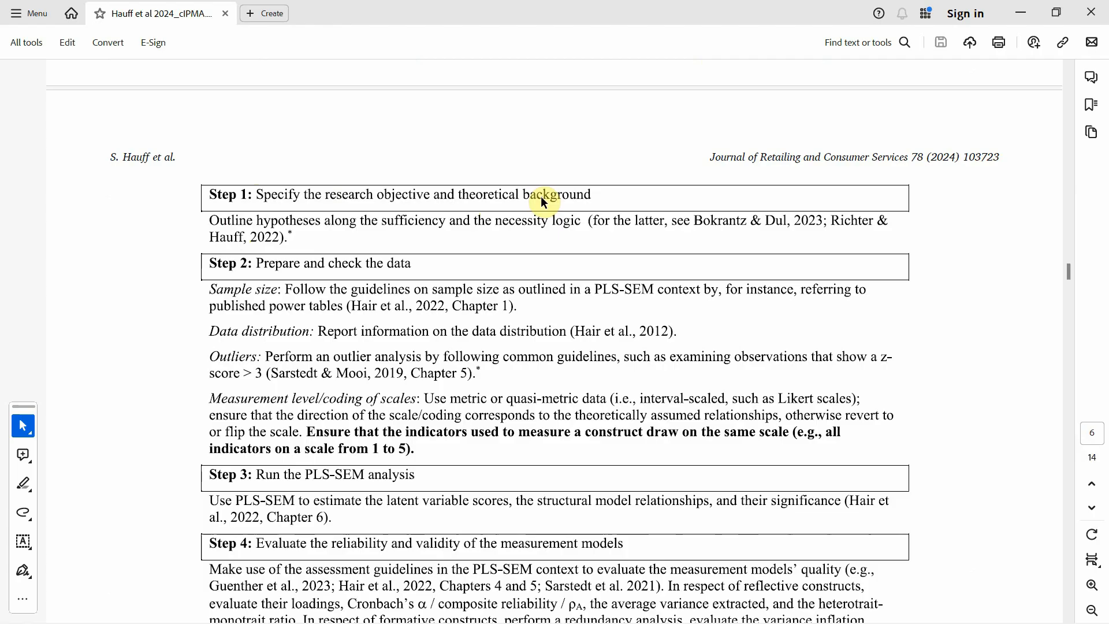
mouse_move(372, 274)
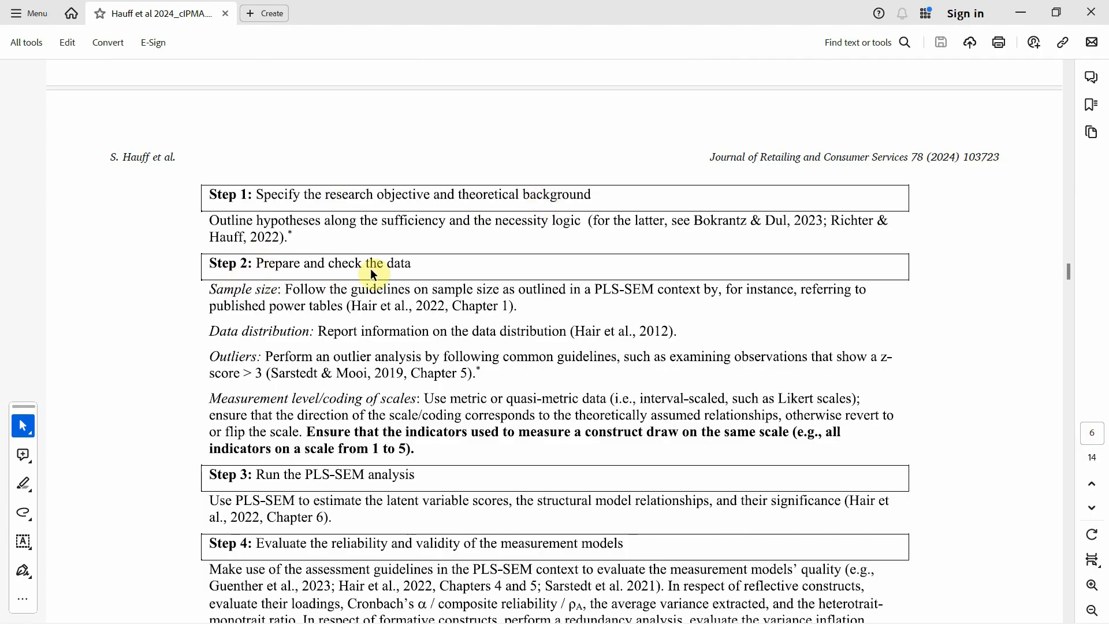
mouse_move(407, 274)
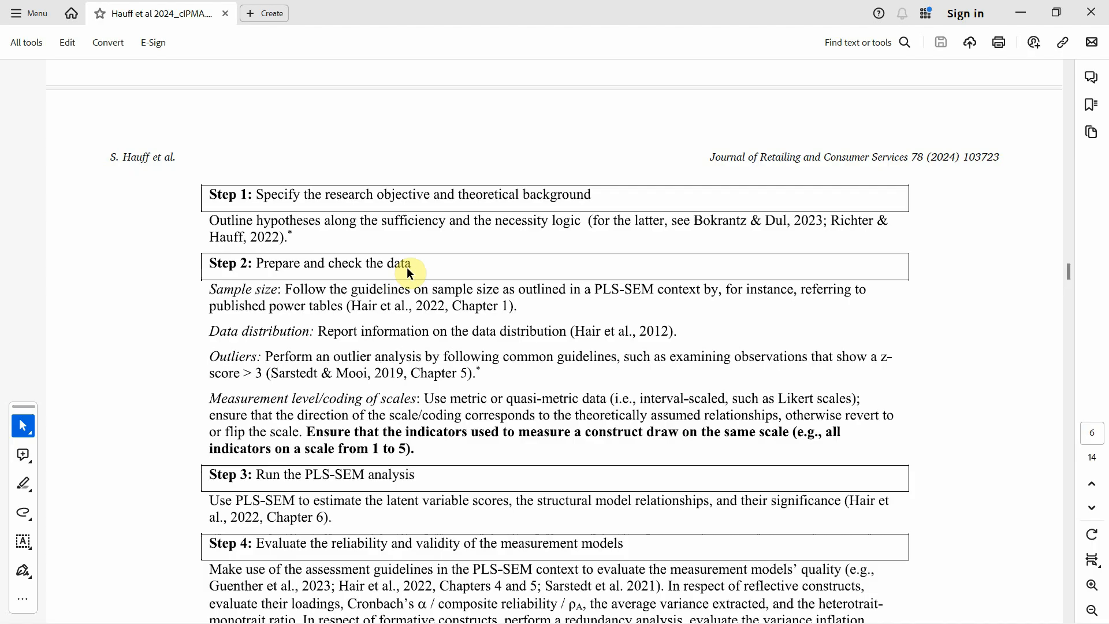
scroll("down", 3)
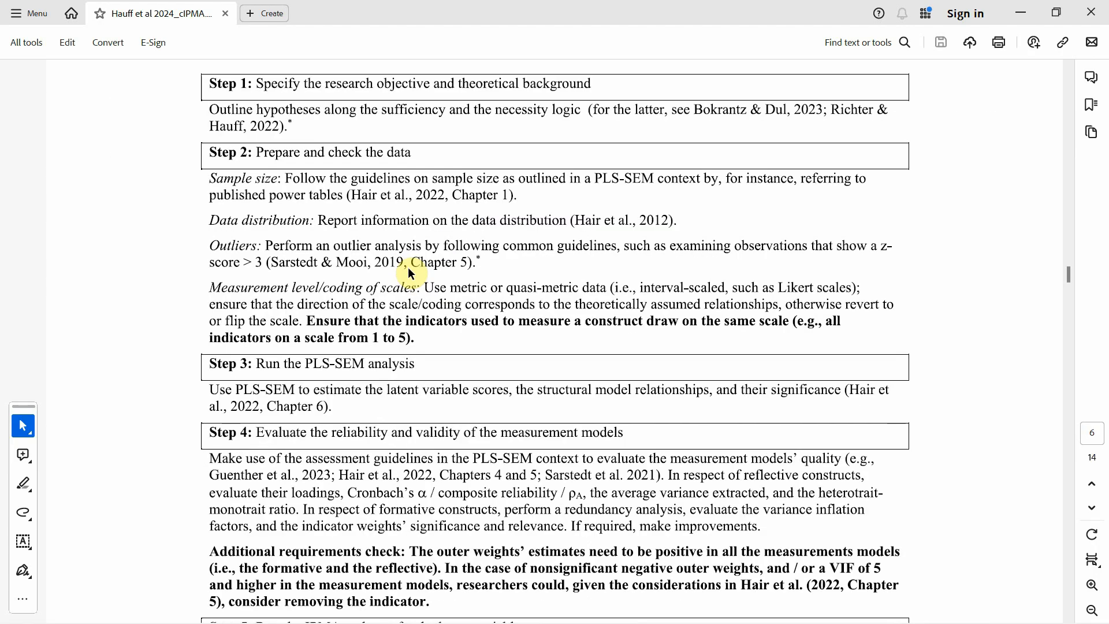
scroll("down", 3)
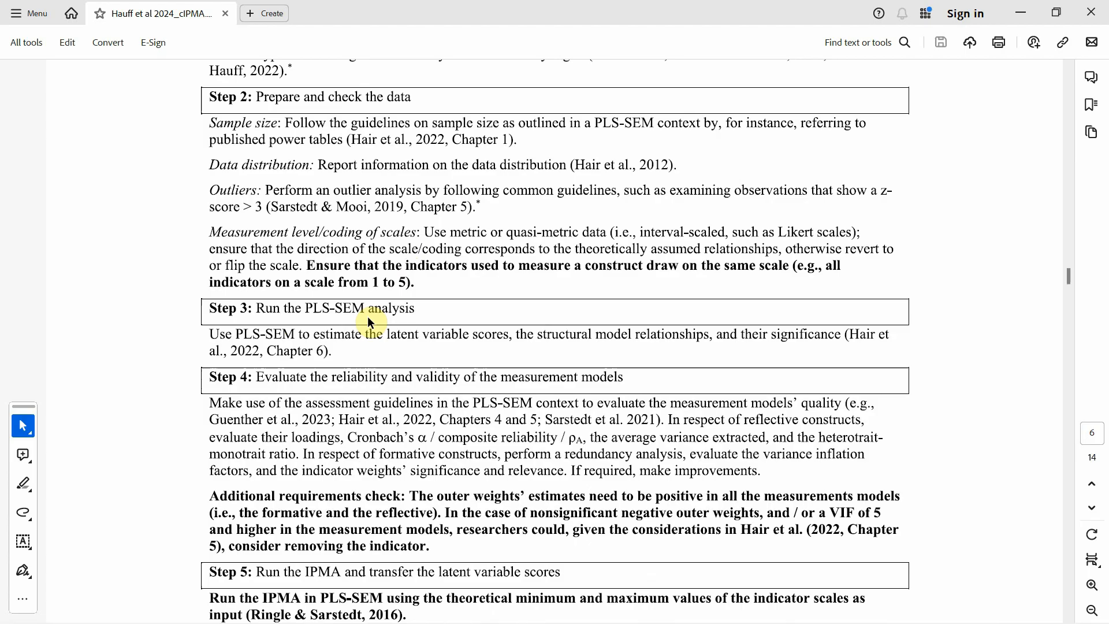
mouse_move(290, 385)
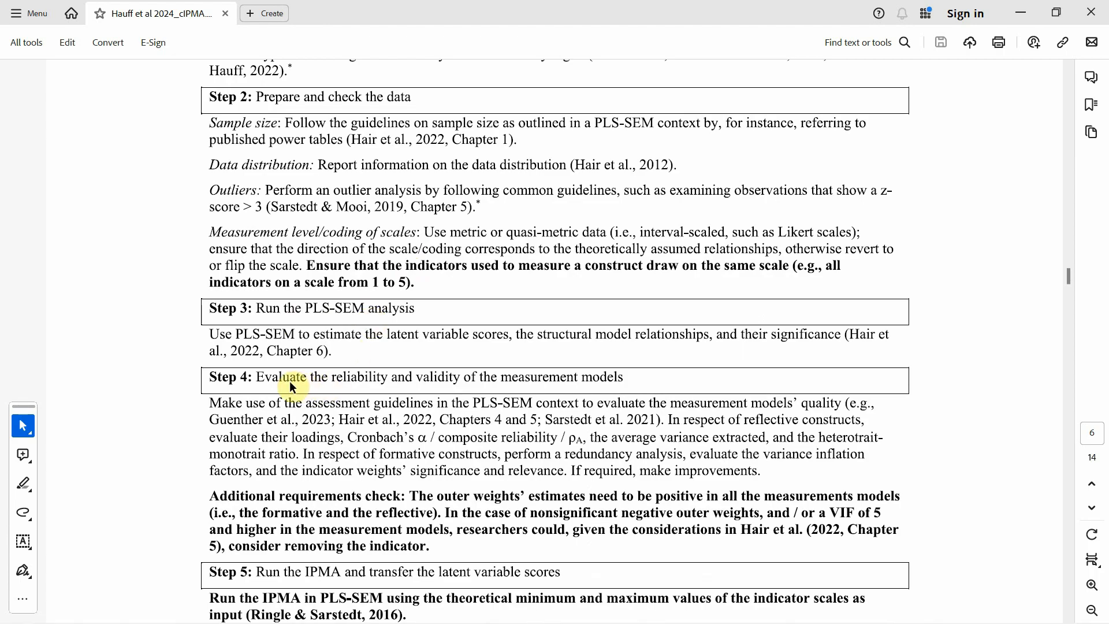
mouse_move(353, 387)
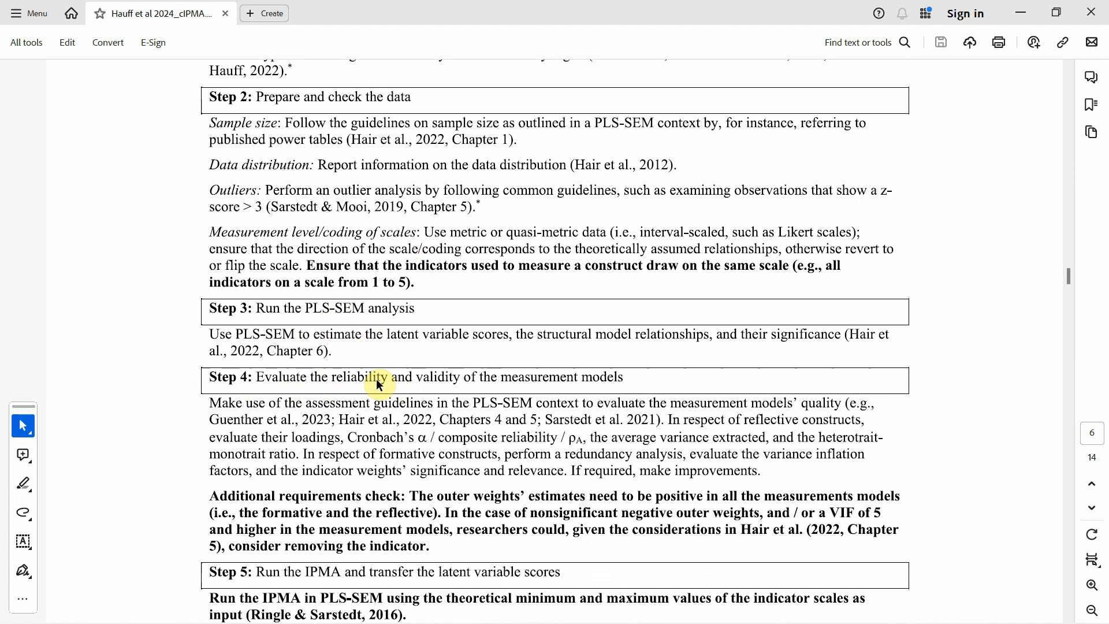
mouse_move(564, 394)
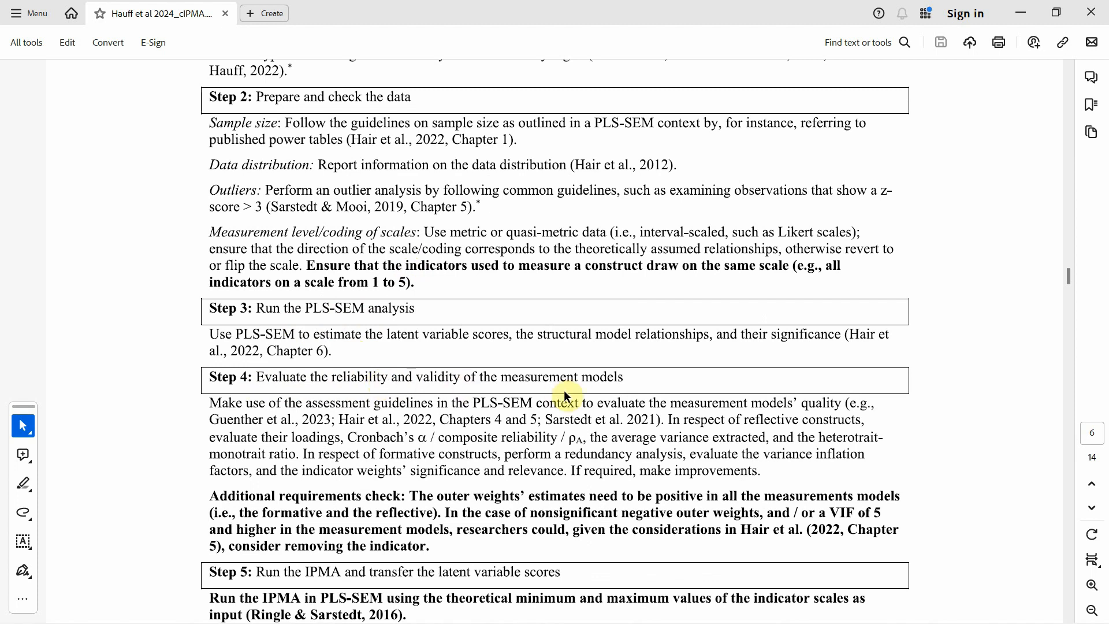
scroll("down", 3)
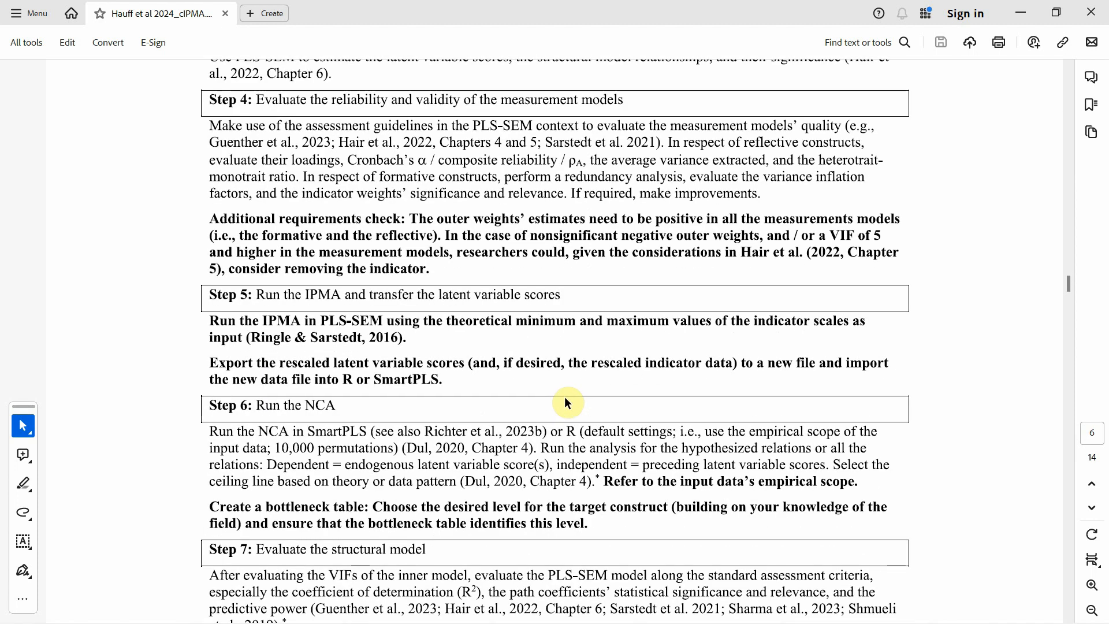
mouse_move(308, 308)
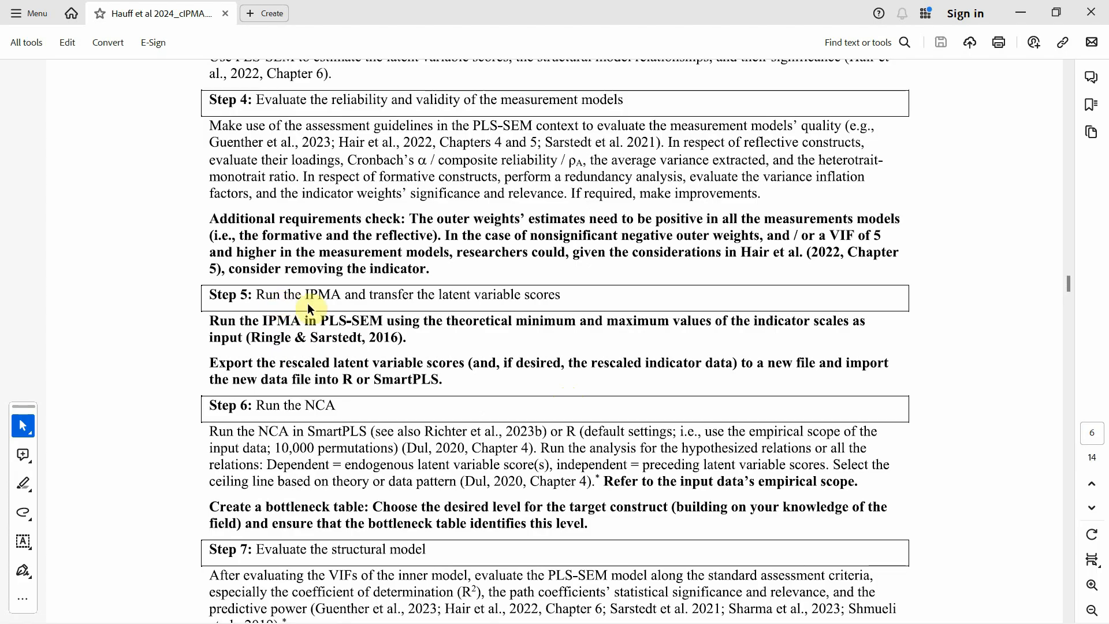
mouse_move(533, 297)
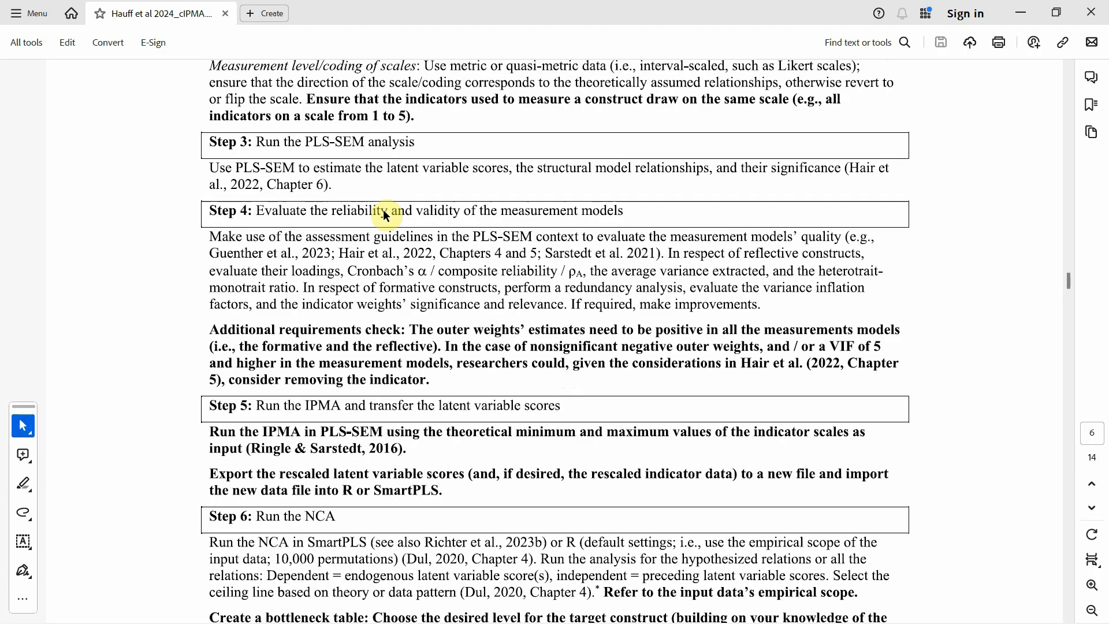
mouse_move(536, 214)
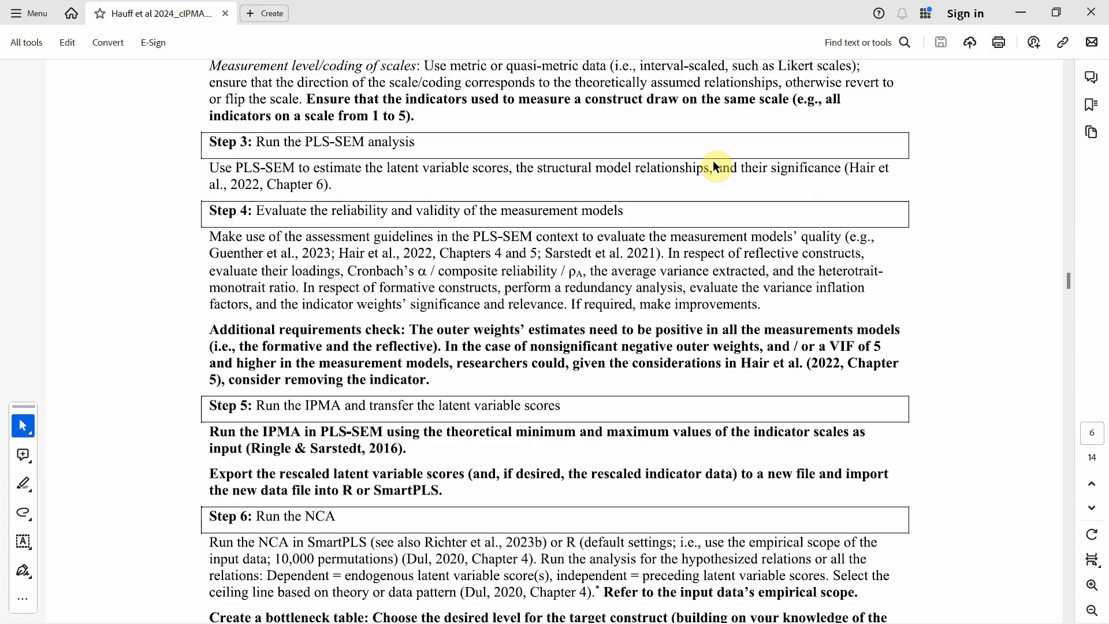
mouse_move(637, 214)
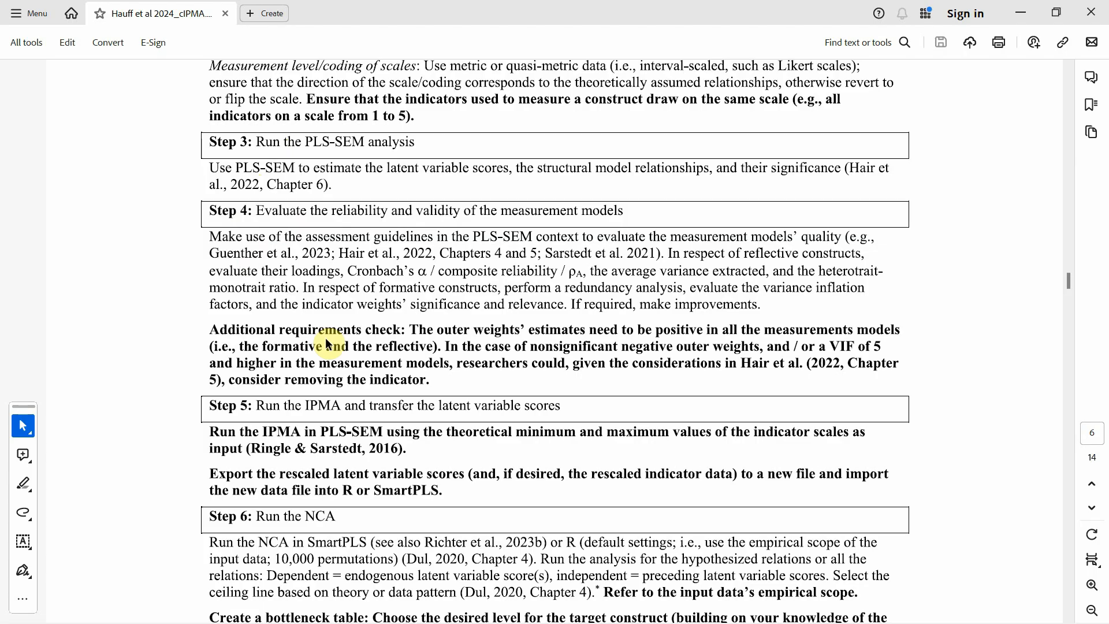
mouse_move(402, 413)
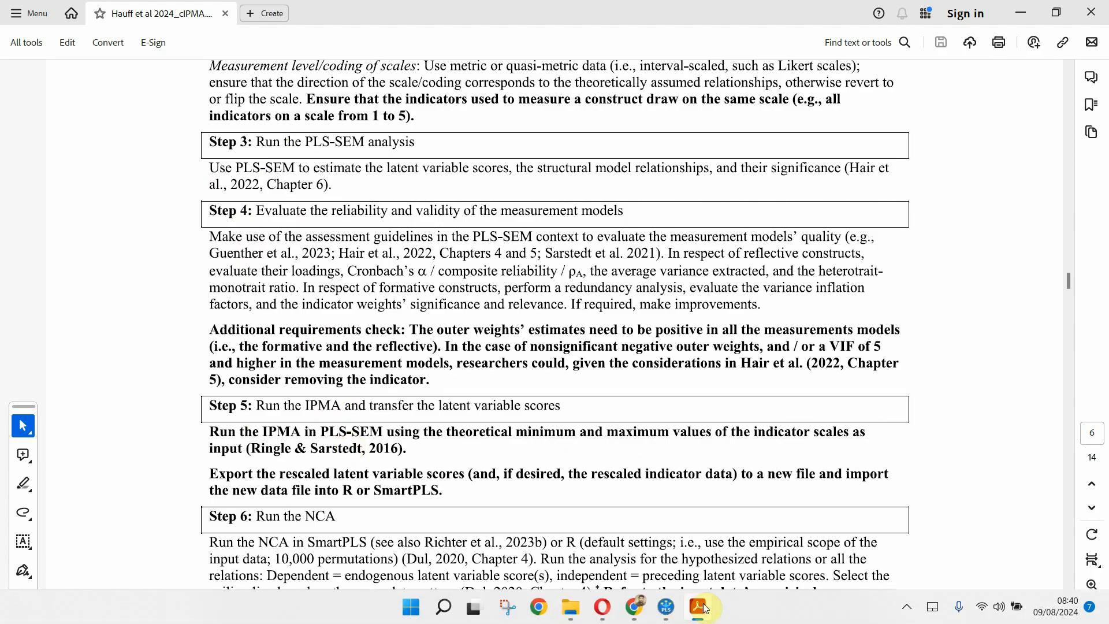
In the SmartPLS project, deselect the SAT and Risk constructs and bring up the IPMA setup.
left_click(662, 607)
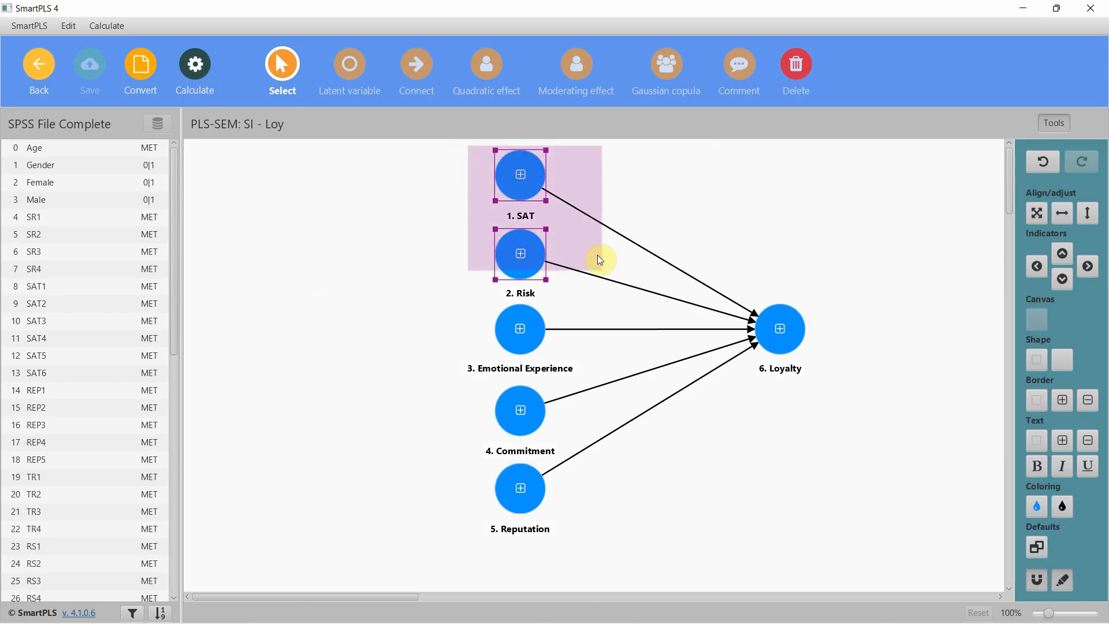
left_click(894, 352)
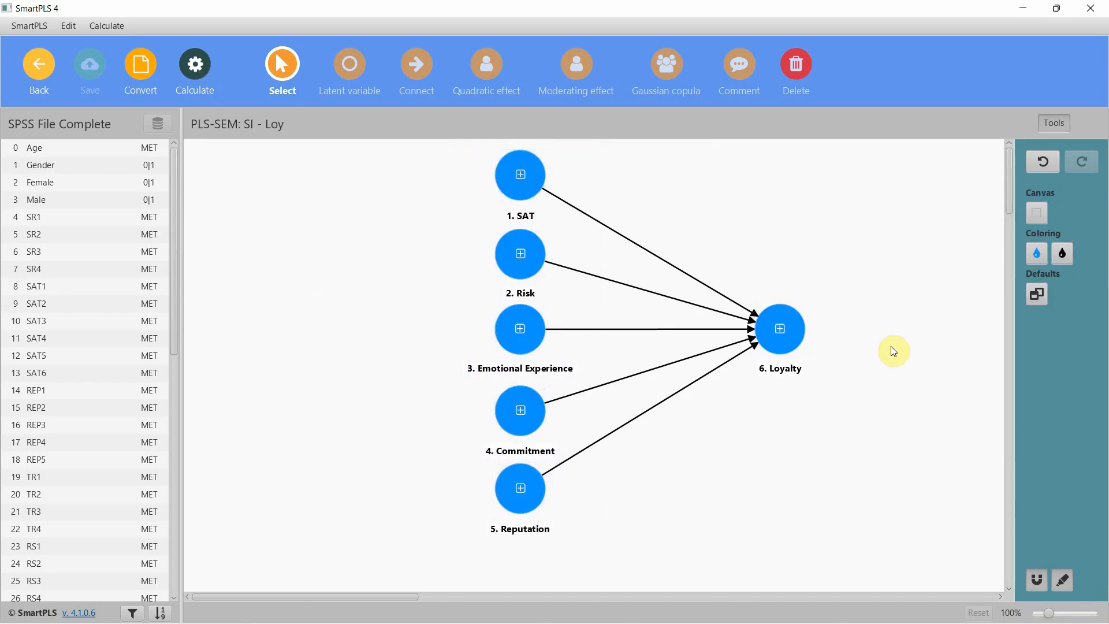
left_click(195, 71)
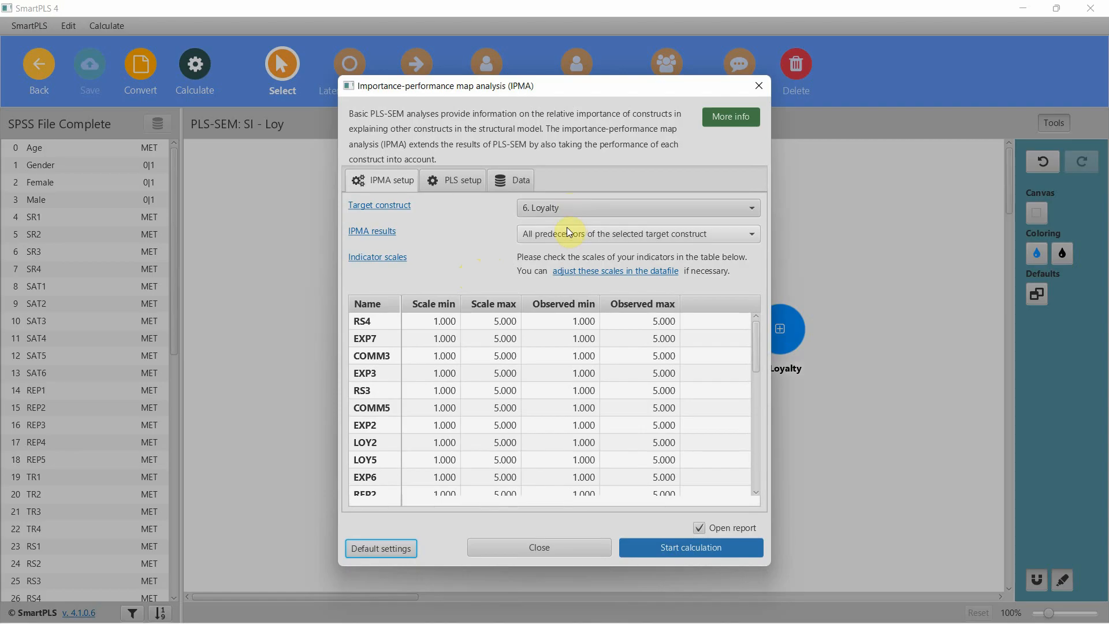
scroll("down", 3)
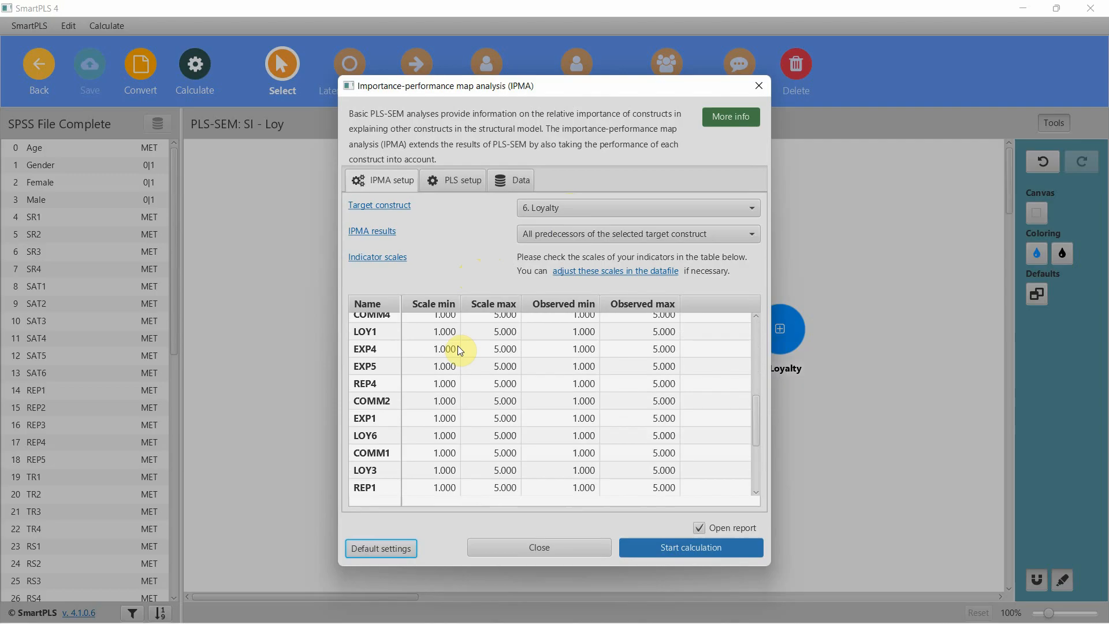
scroll("down", 3)
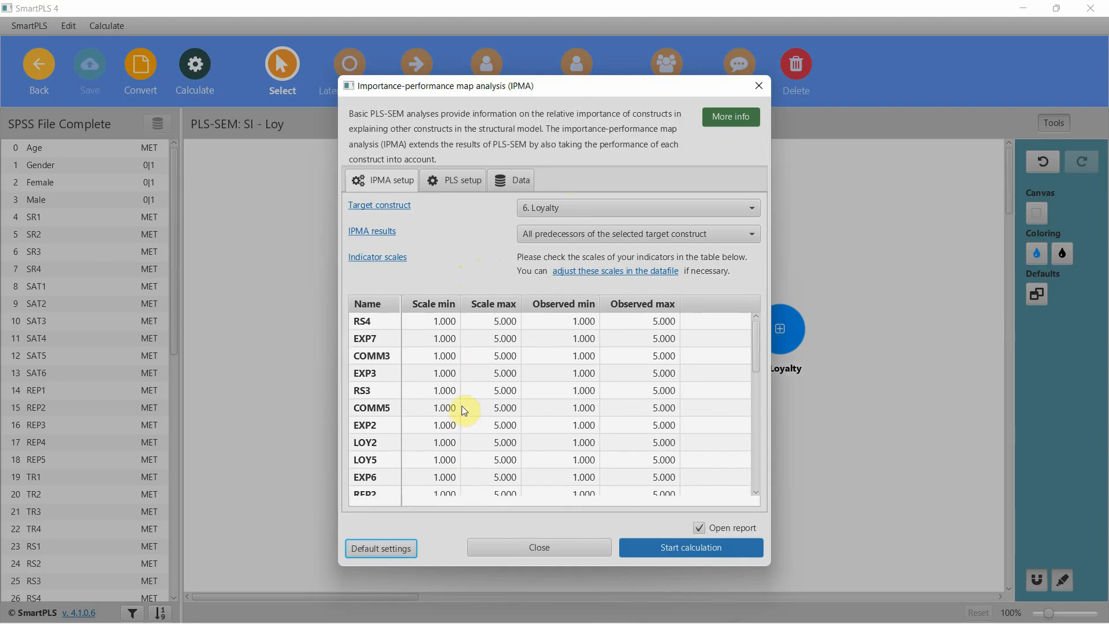
Review the IPMA PLS setup and Data settings, then run the calculation.
left_click(454, 180)
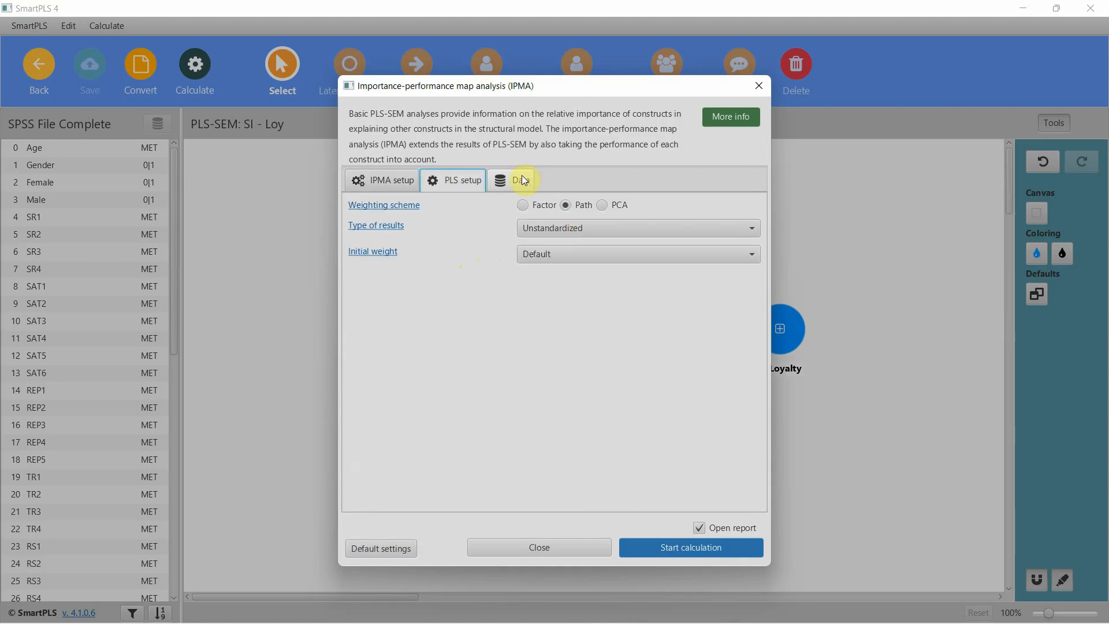
left_click(519, 180)
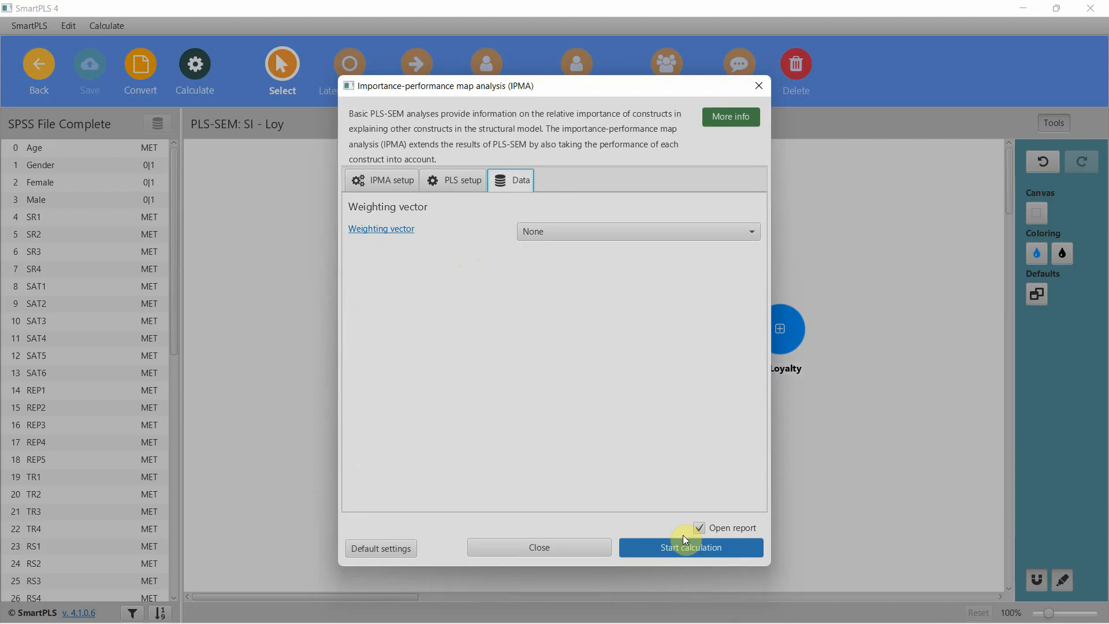
left_click(691, 547)
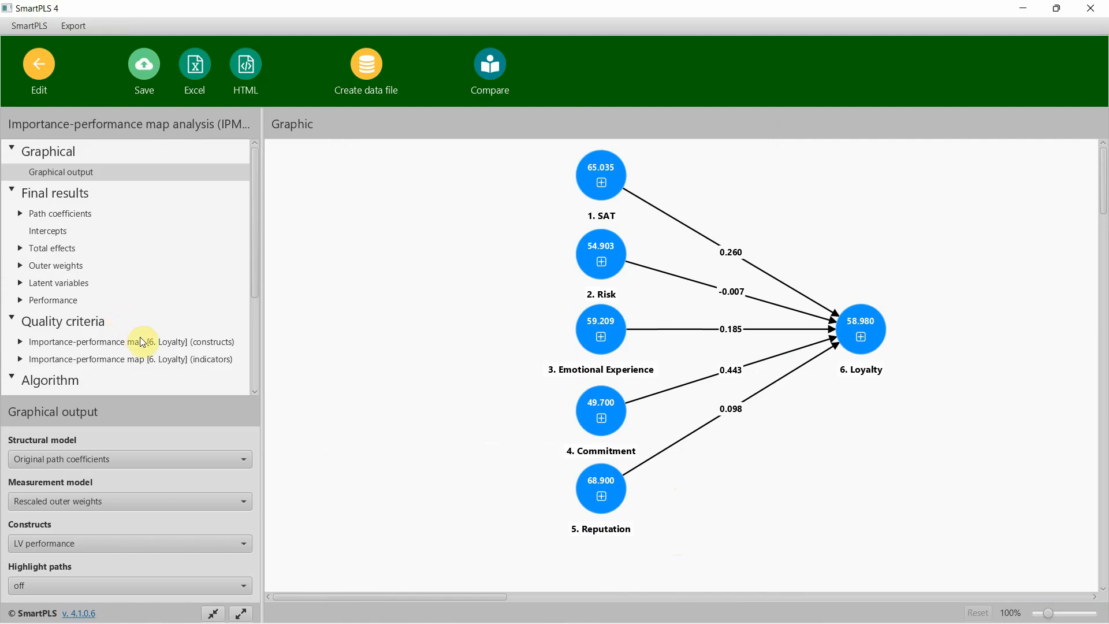
View the Loyalty importance-performance map, then the original and rescaled latent variable scores.
left_click(131, 342)
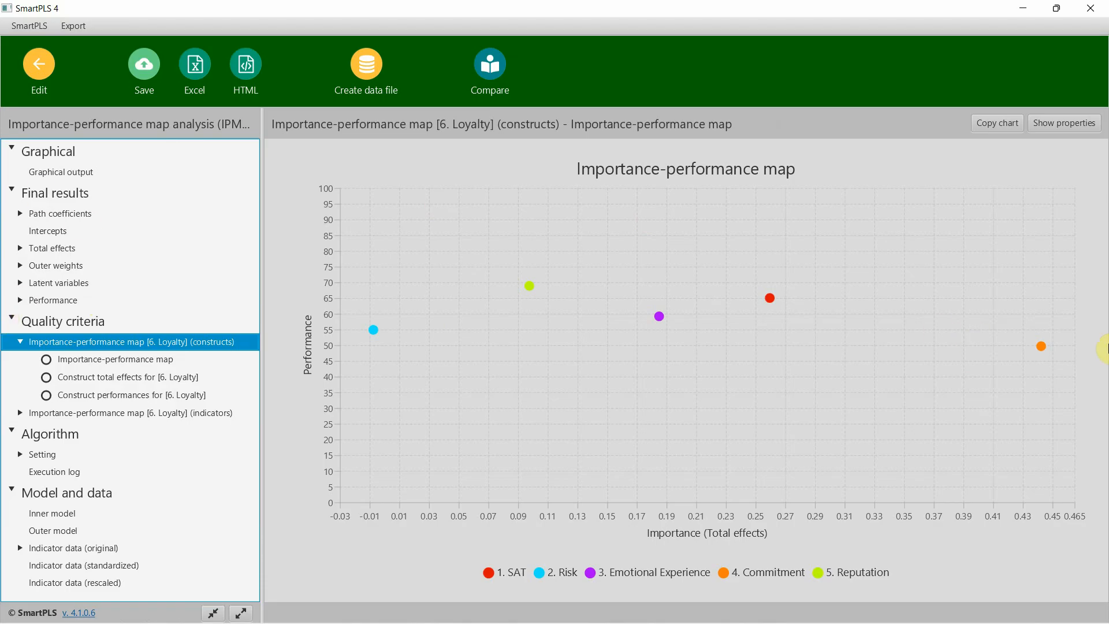
mouse_move(1092, 354)
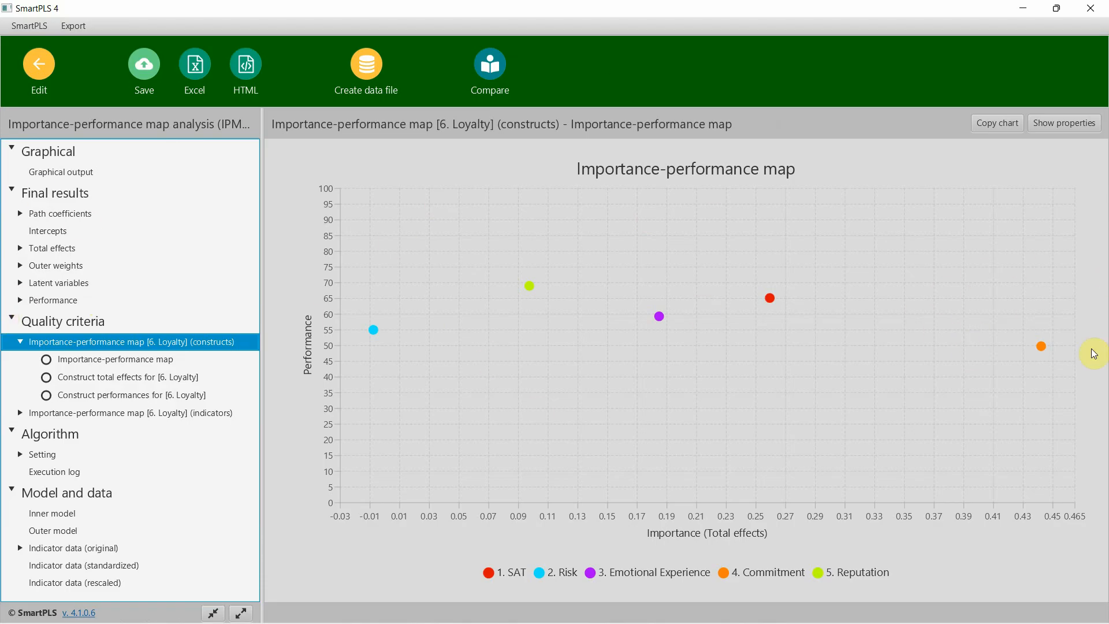
mouse_move(784, 442)
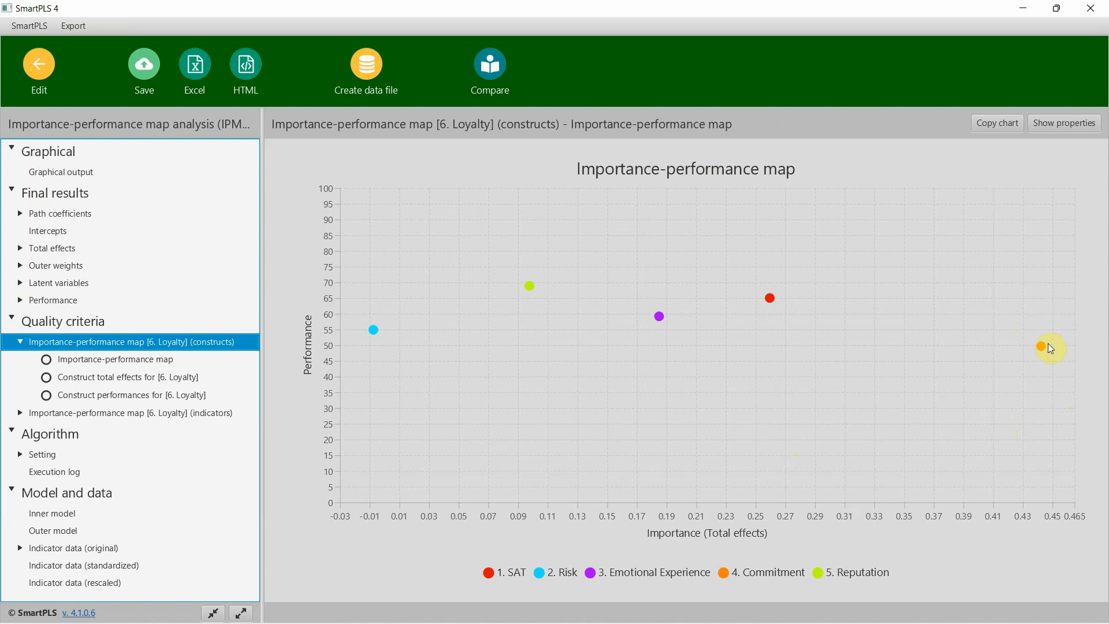
mouse_move(82, 229)
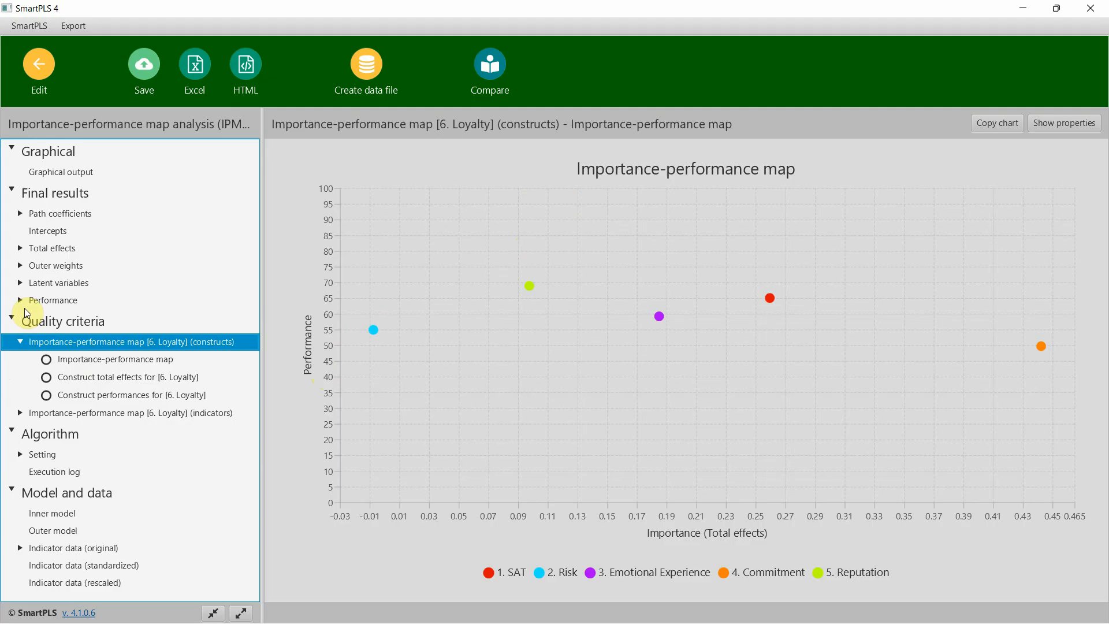
left_click(59, 283)
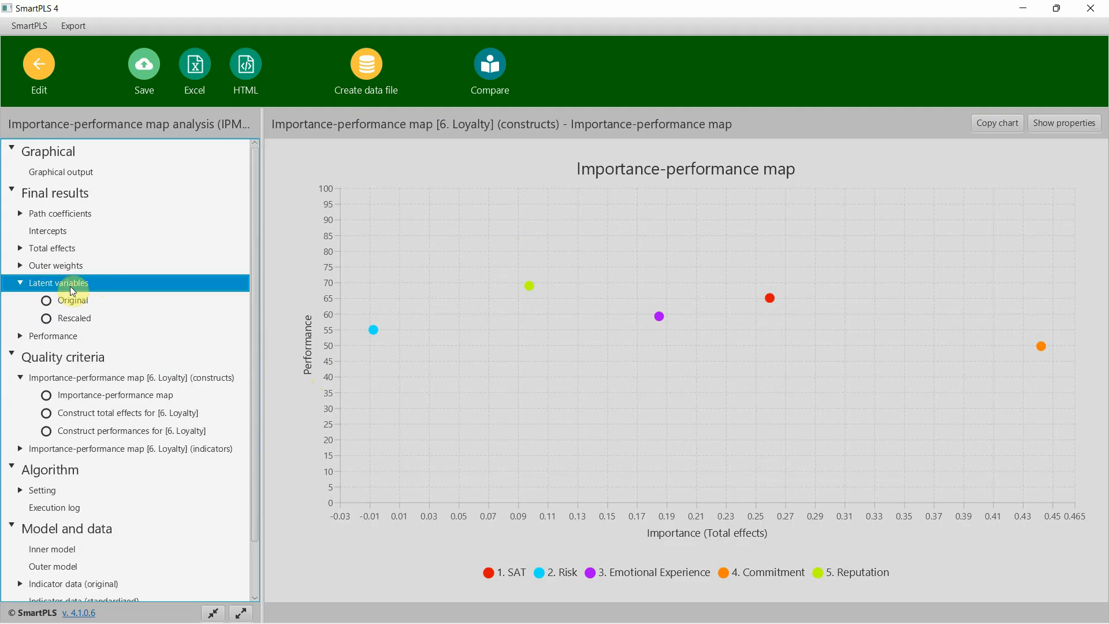
left_click(72, 300)
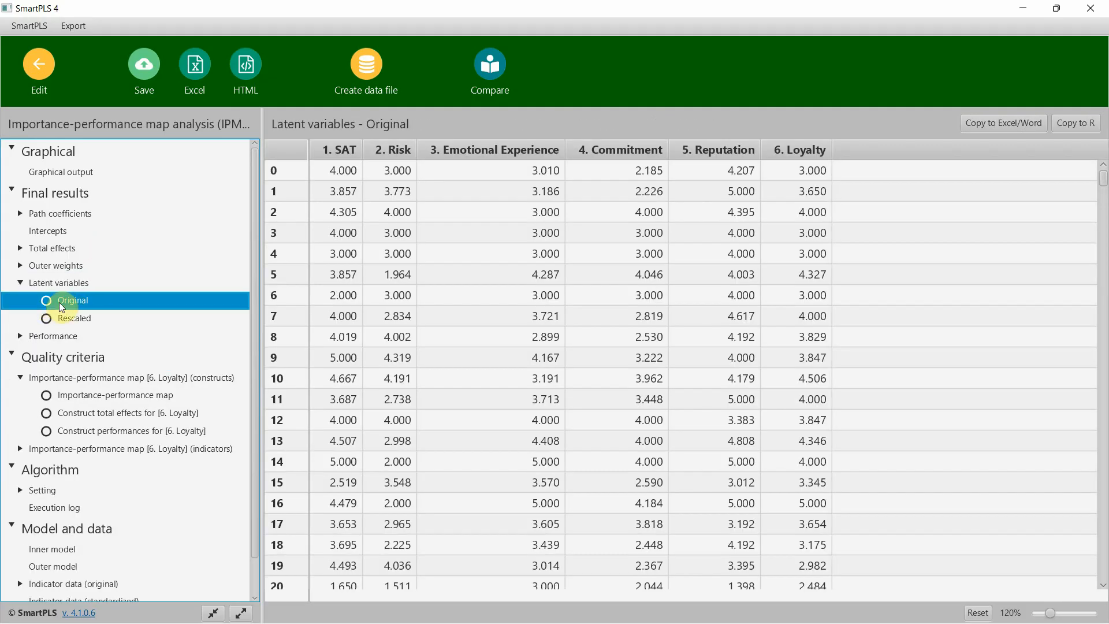
left_click(74, 317)
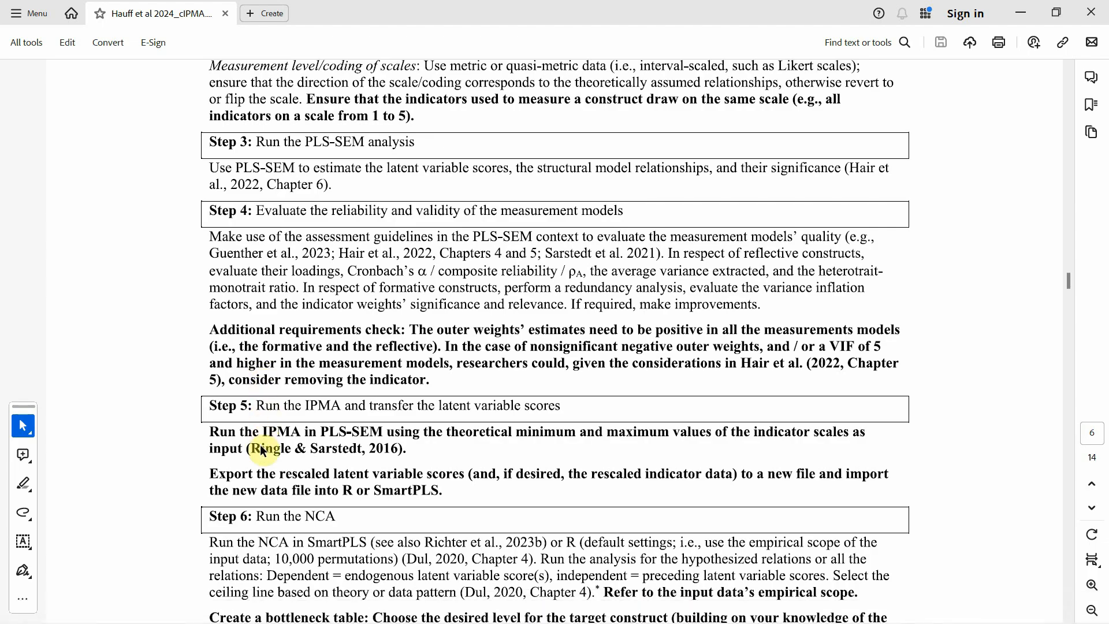
mouse_move(494, 488)
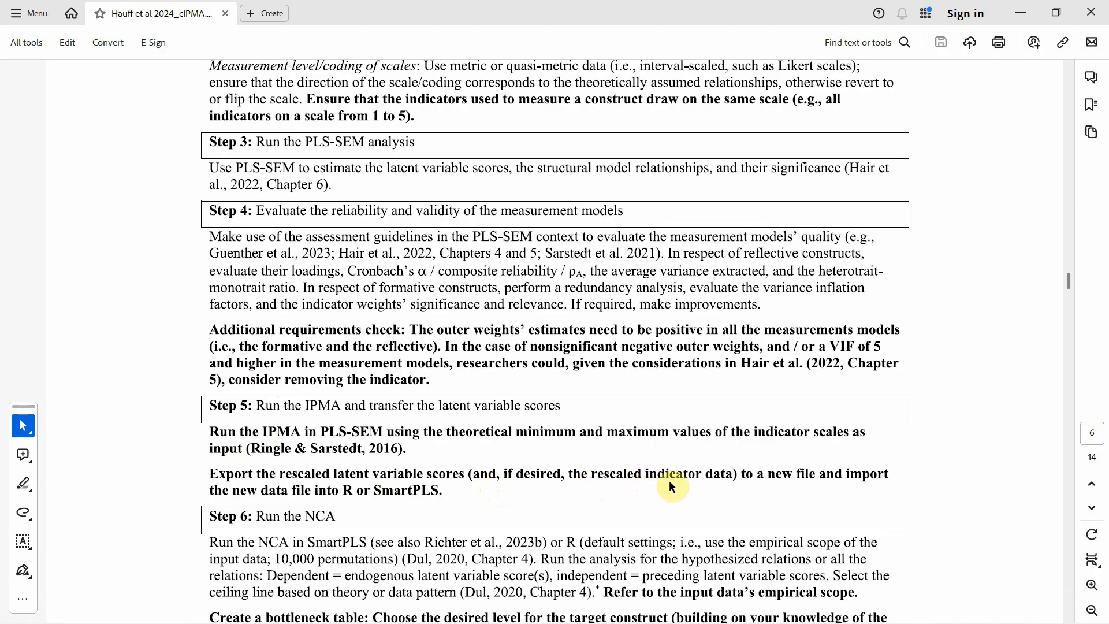
mouse_move(353, 498)
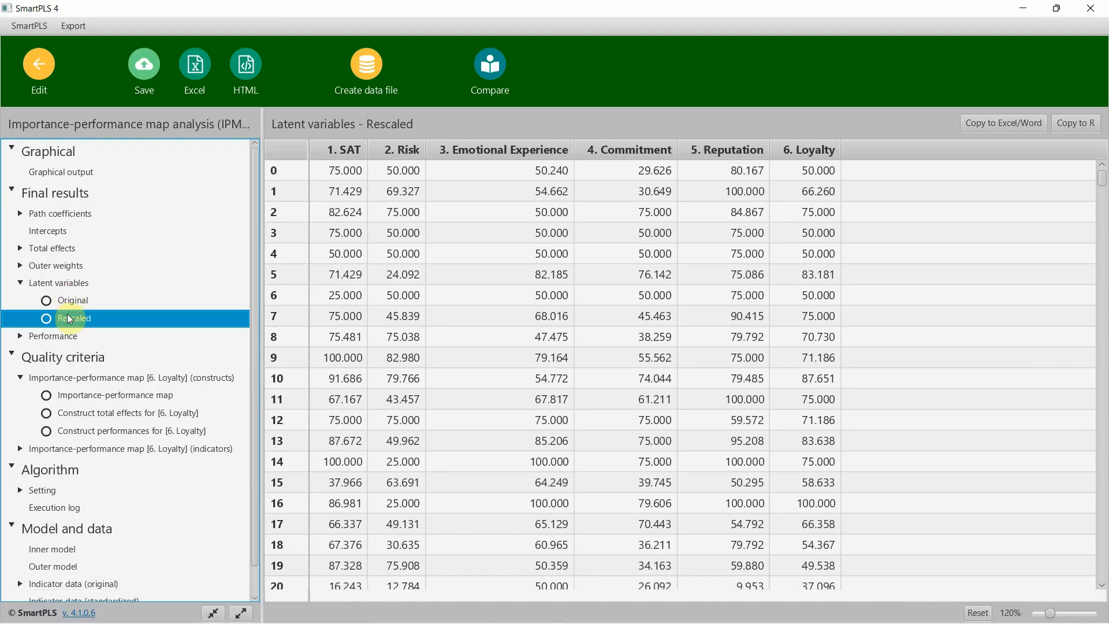
Create data file 'CIPMA' excluding manifest variable scores and Other columns.
left_click(365, 63)
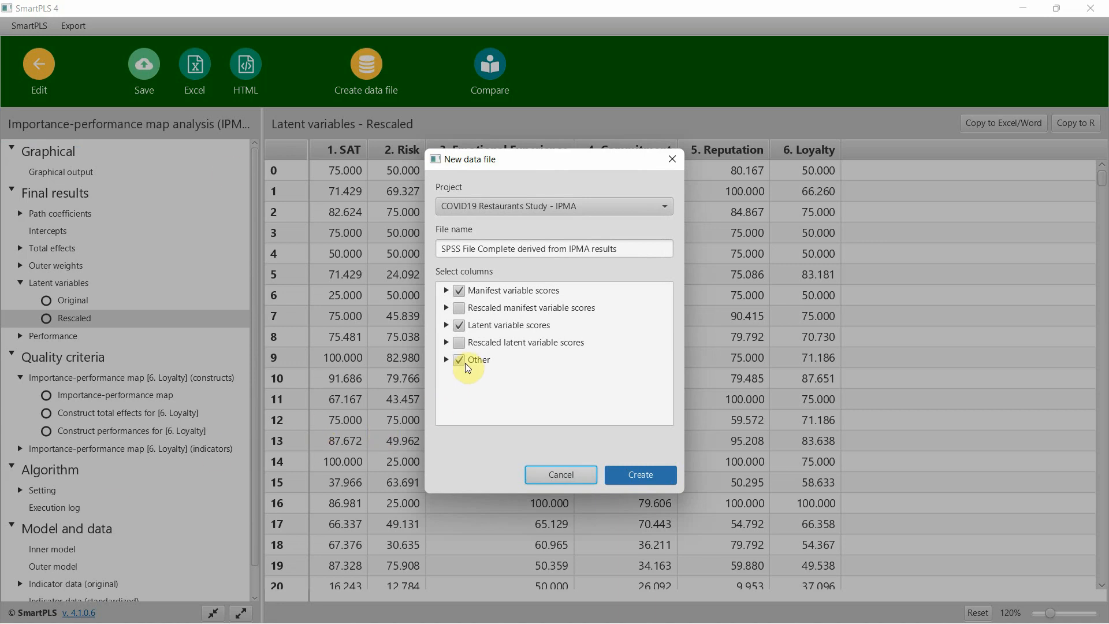
left_click(458, 359)
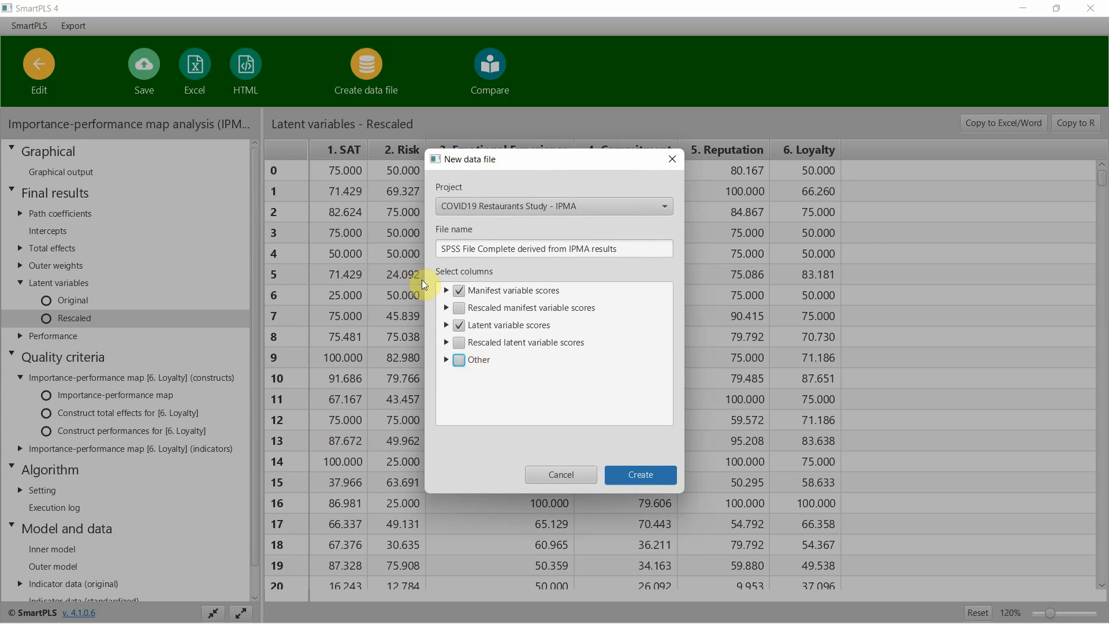
left_click(458, 290)
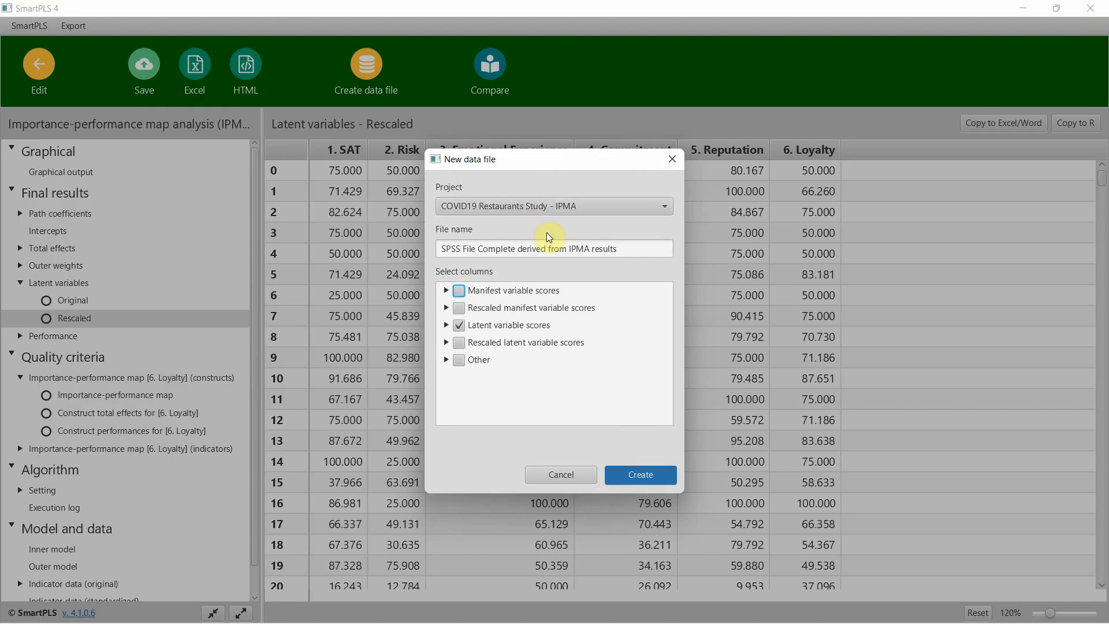
left_click(554, 249)
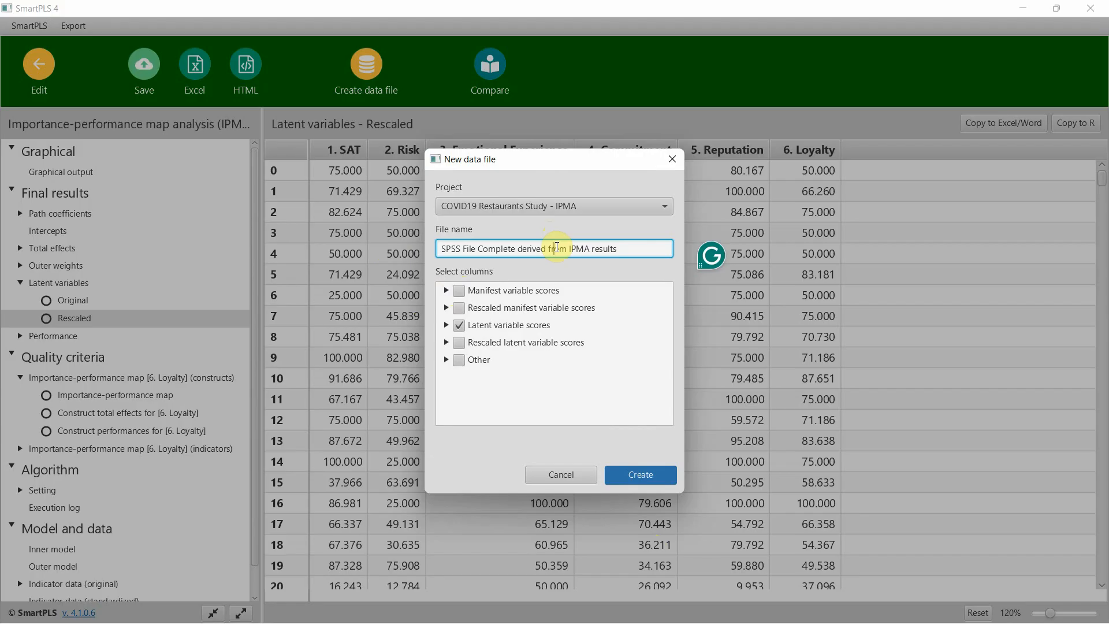
type("CIPMA")
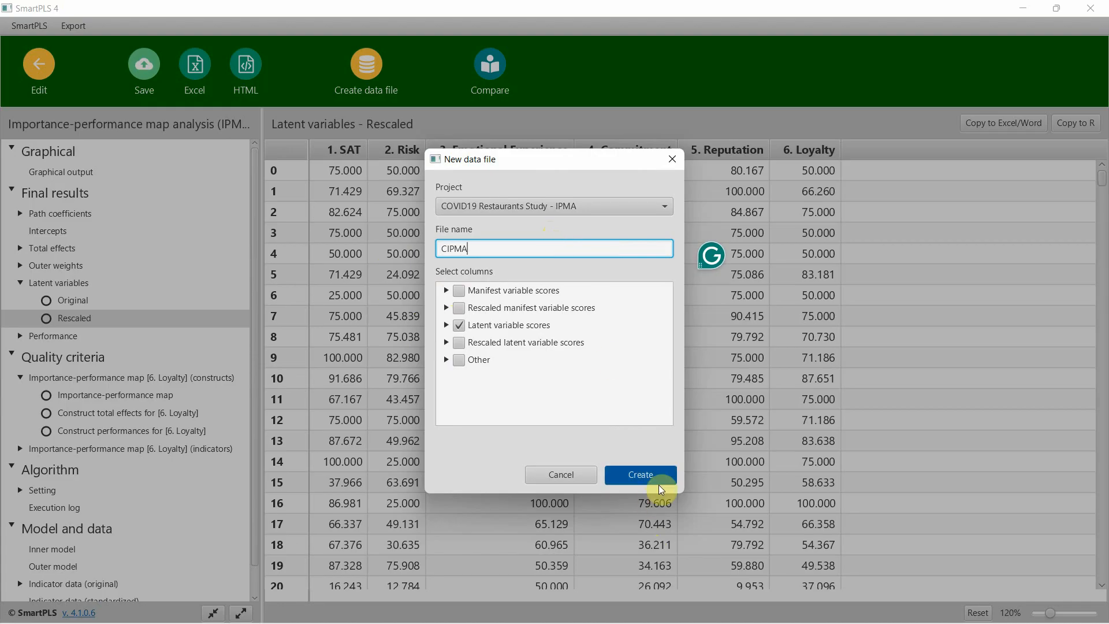
left_click(639, 475)
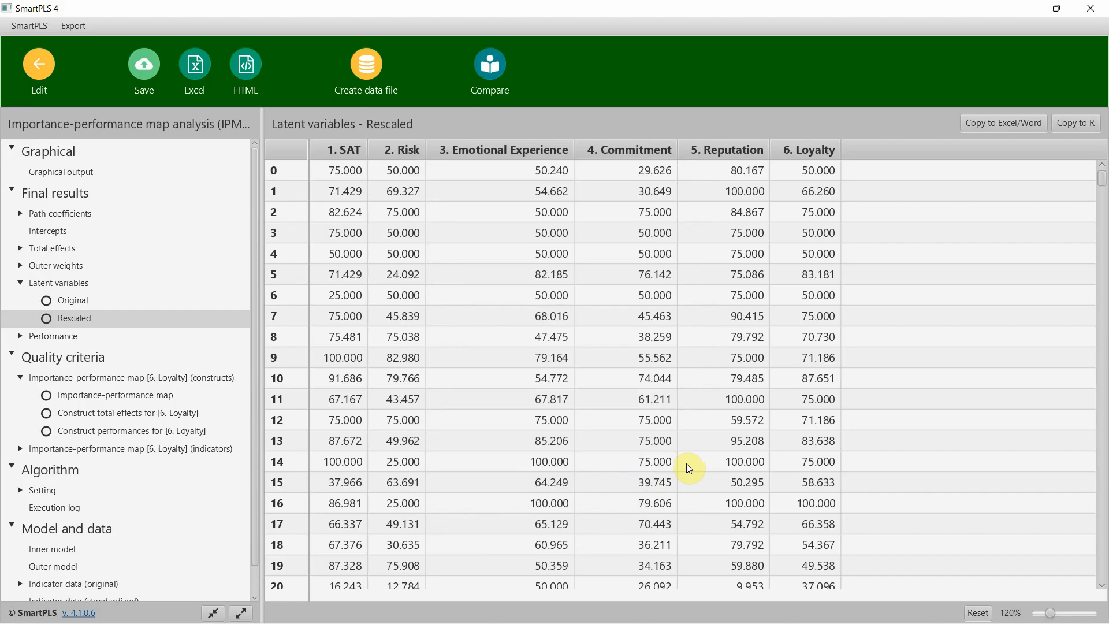
From the project workspace, create and save a regression model named 'NCA with IPMA'.
left_click(38, 64)
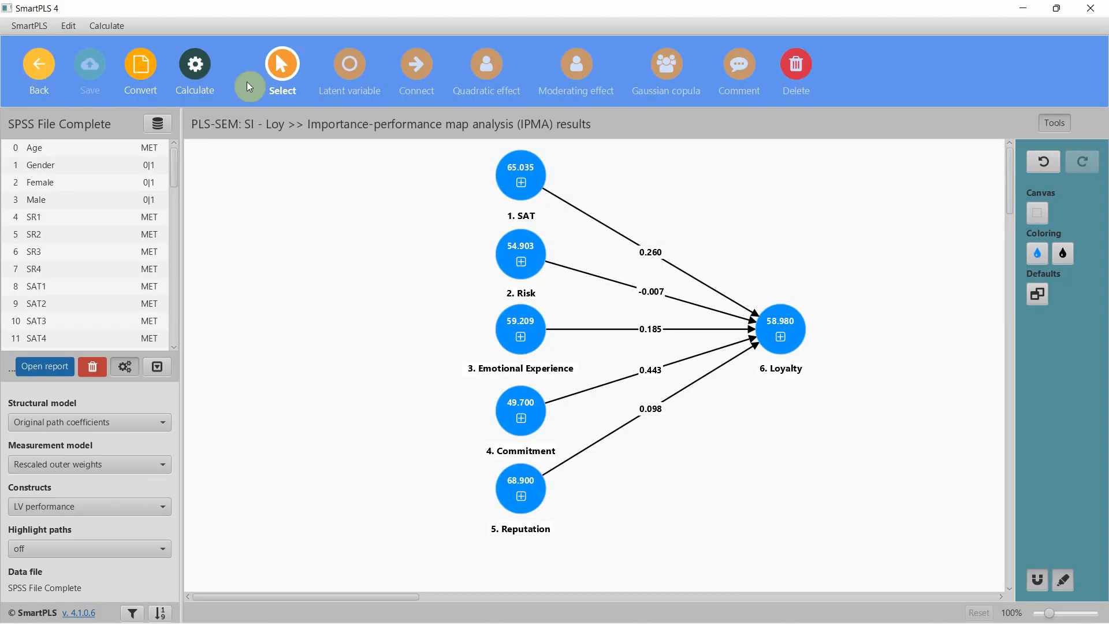
left_click(39, 62)
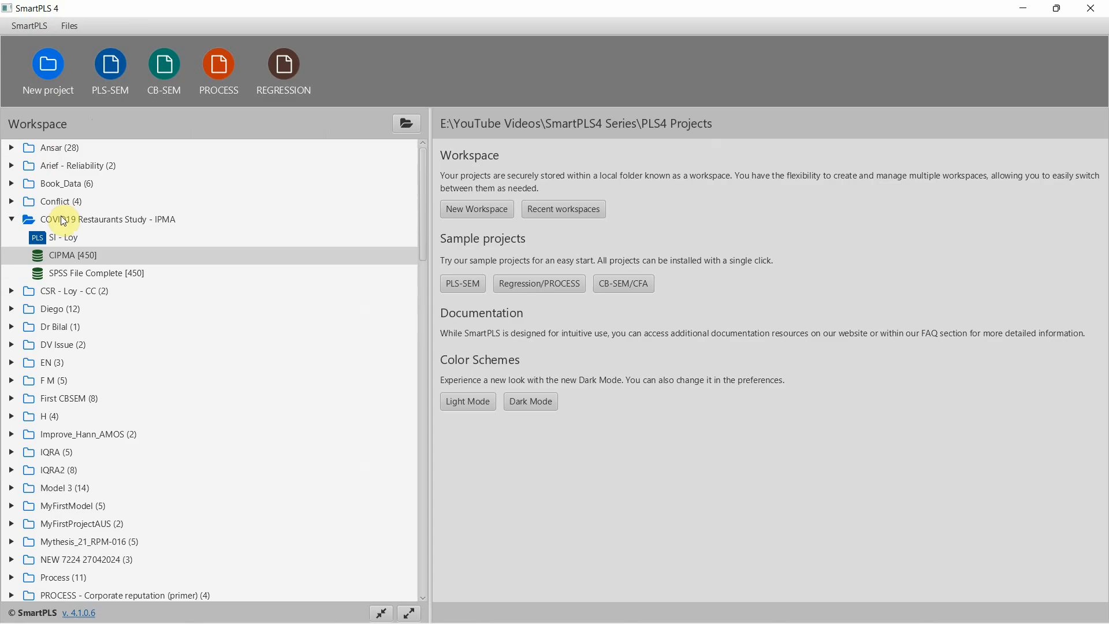
left_click(283, 64)
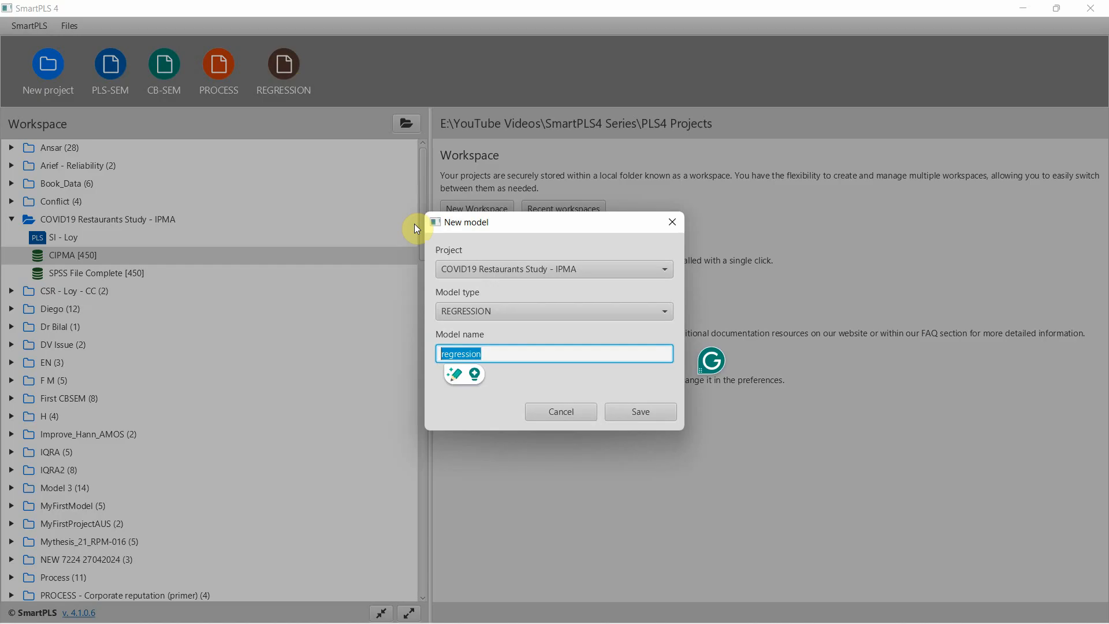
mouse_move(541, 363)
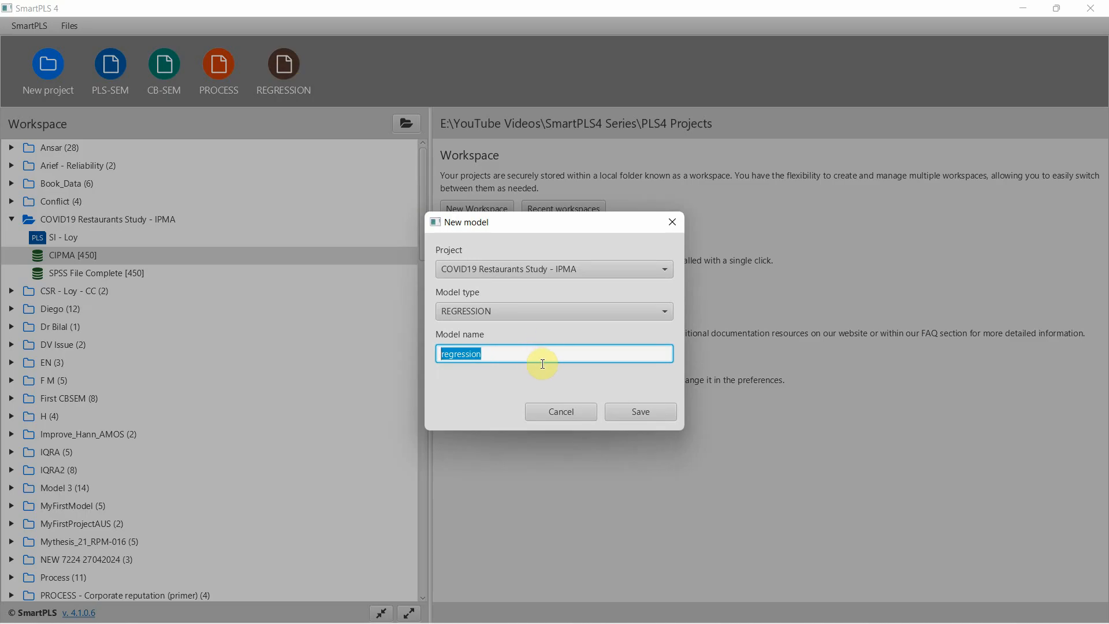
mouse_move(576, 360)
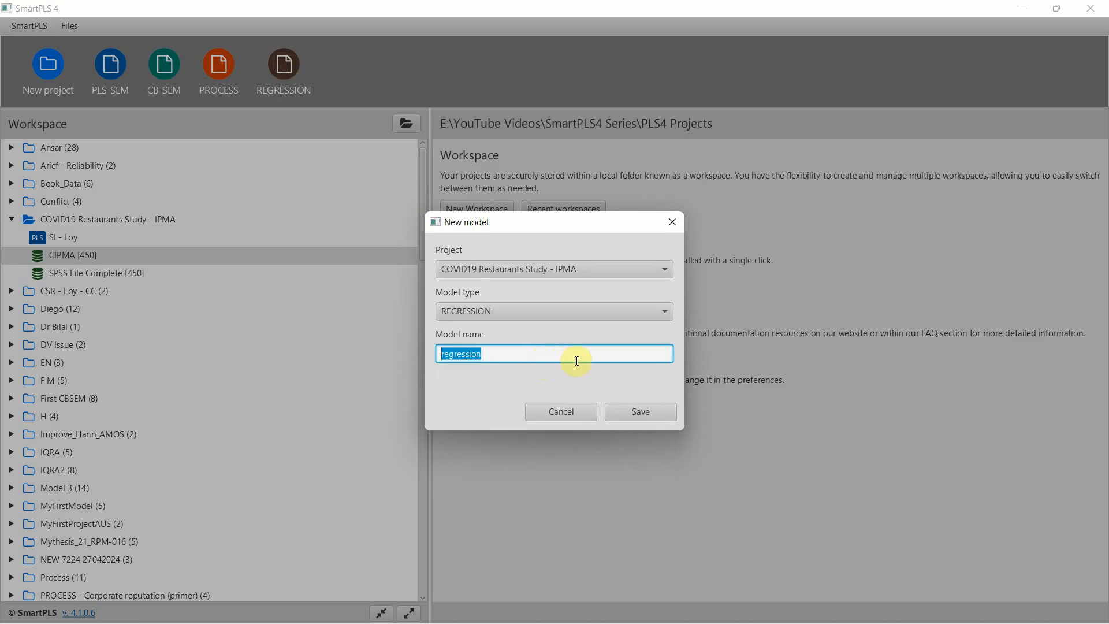
type("N")
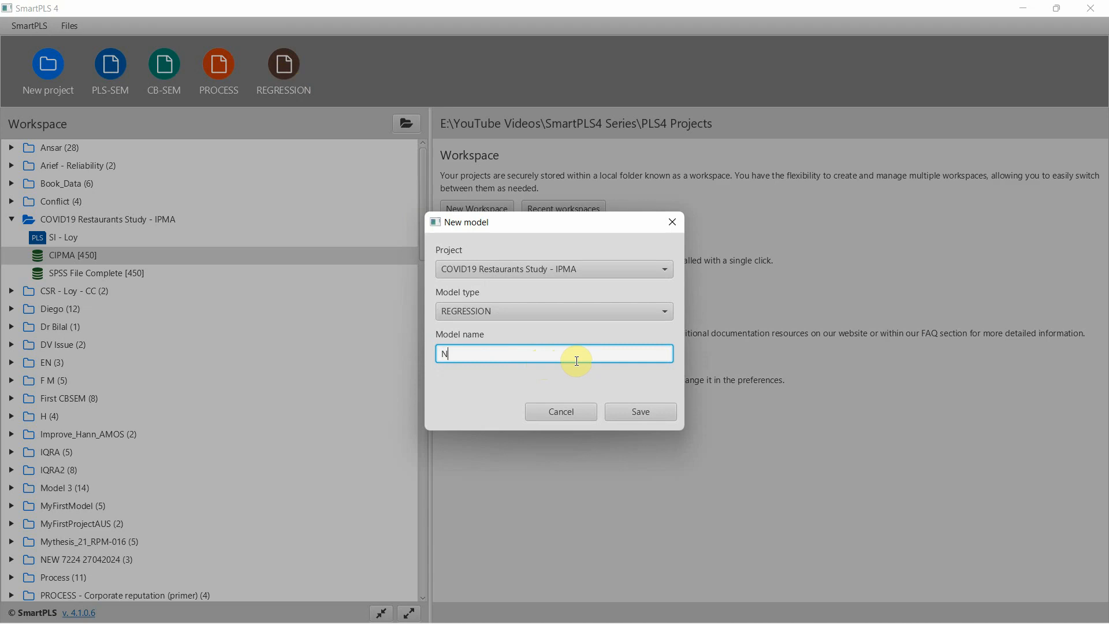
type("CA with IPMA")
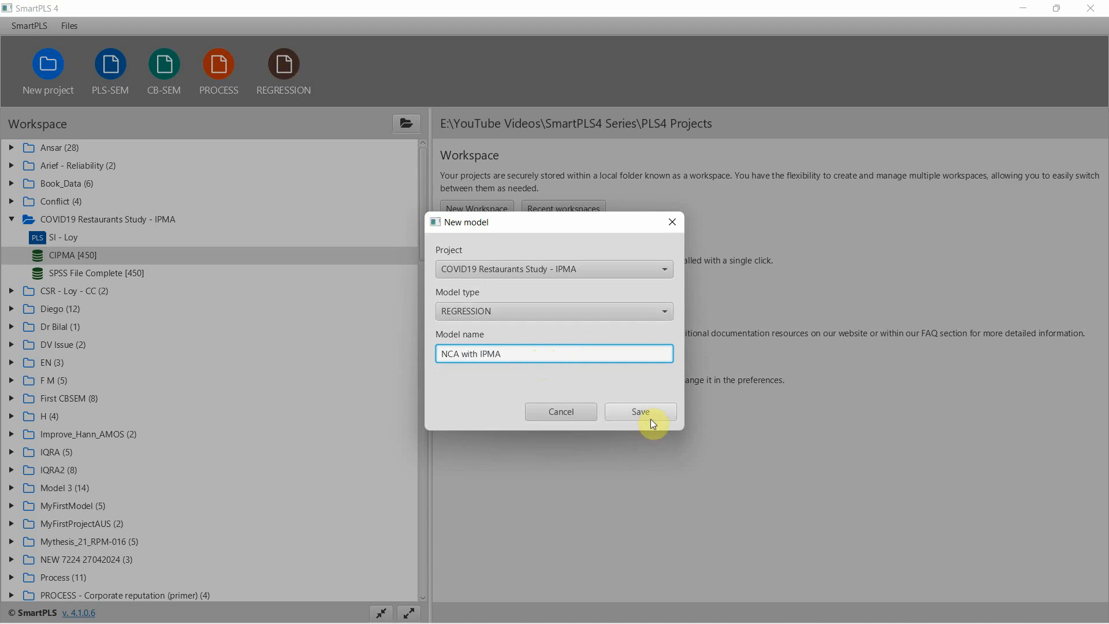
left_click(639, 412)
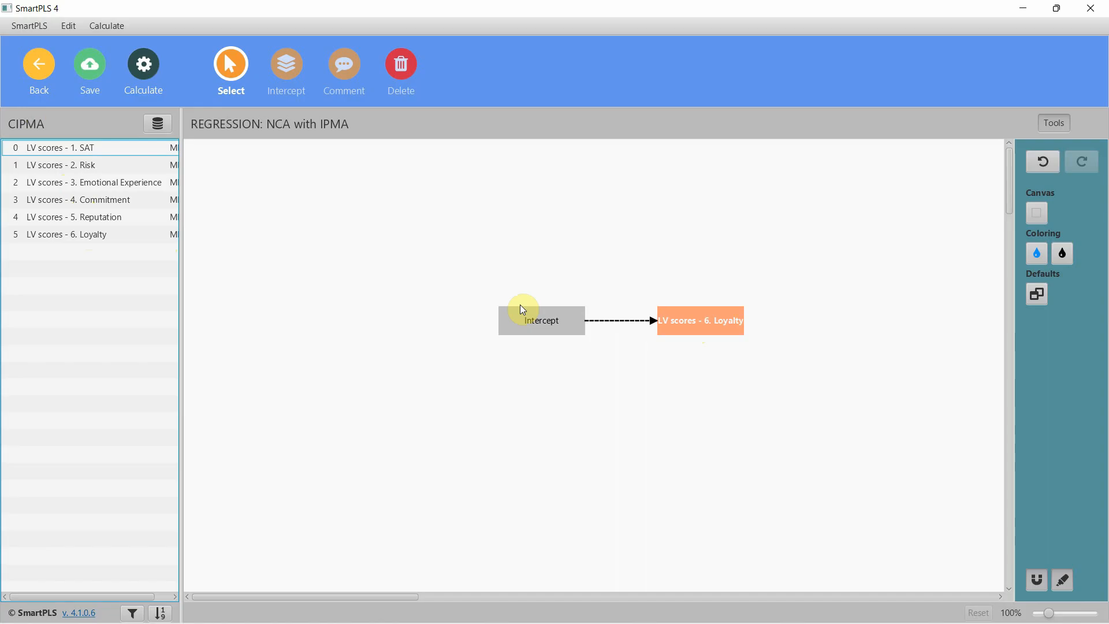
Drag CIPMA LV scores 1–5 (SAT through Reputation) onto the canvas as Loyalty predictors.
left_click(59, 147)
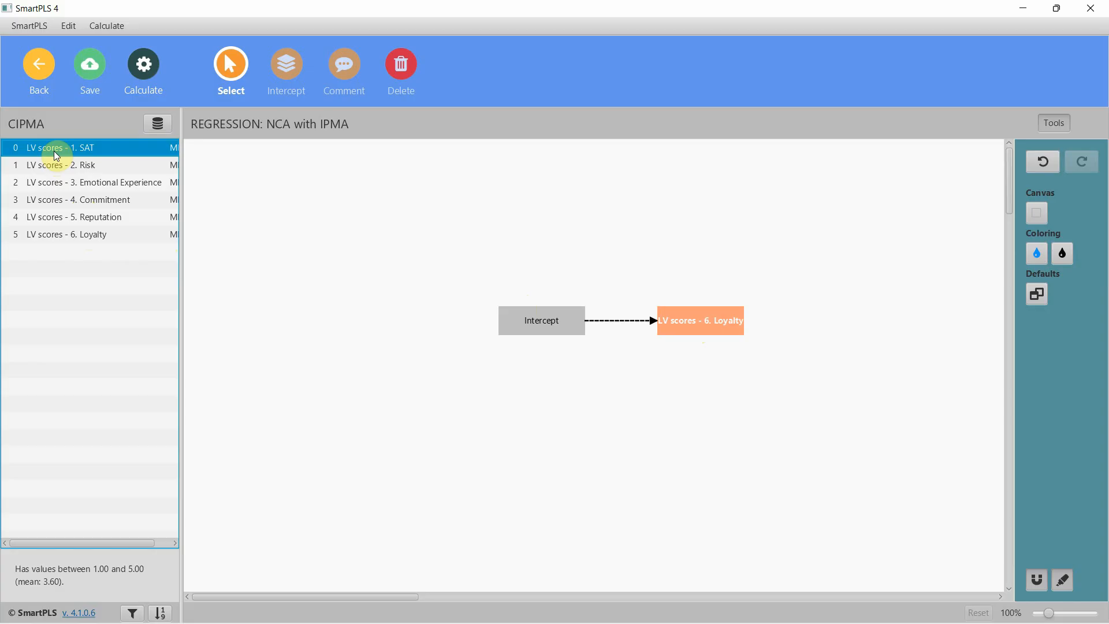
left_click(70, 217)
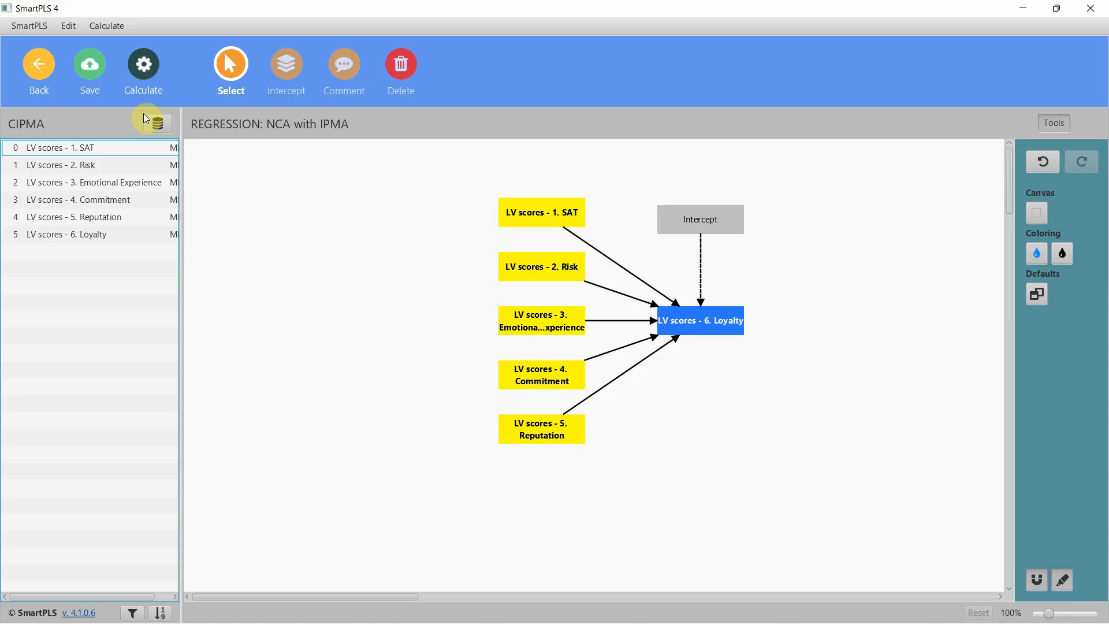
left_click(157, 123)
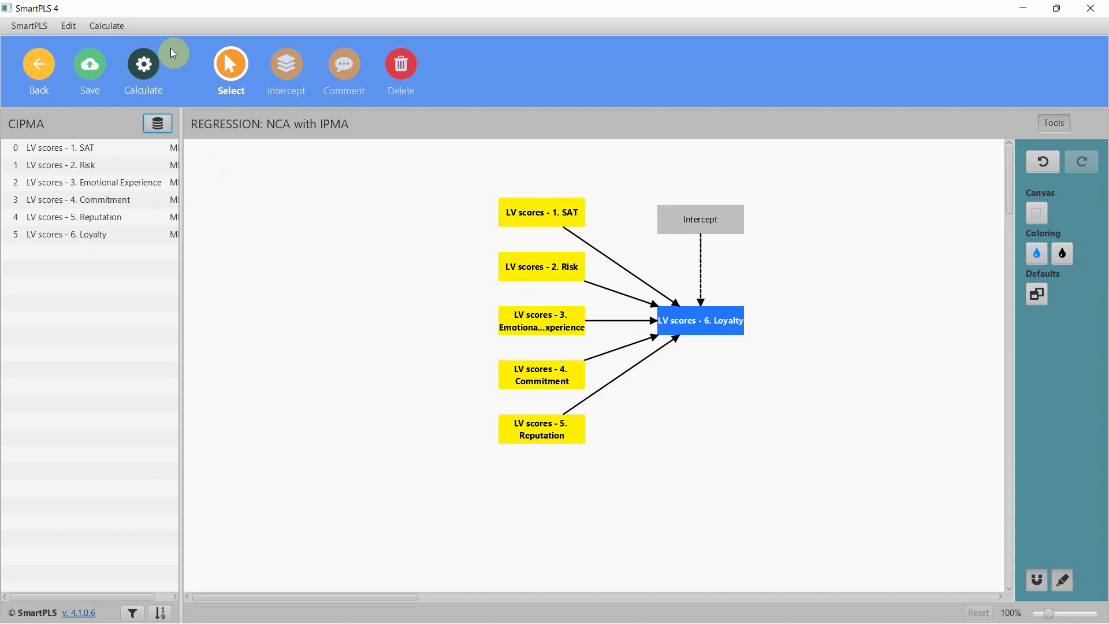
Run Necessary condition analysis (NCA) from the standard algorithms with default settings.
left_click(142, 70)
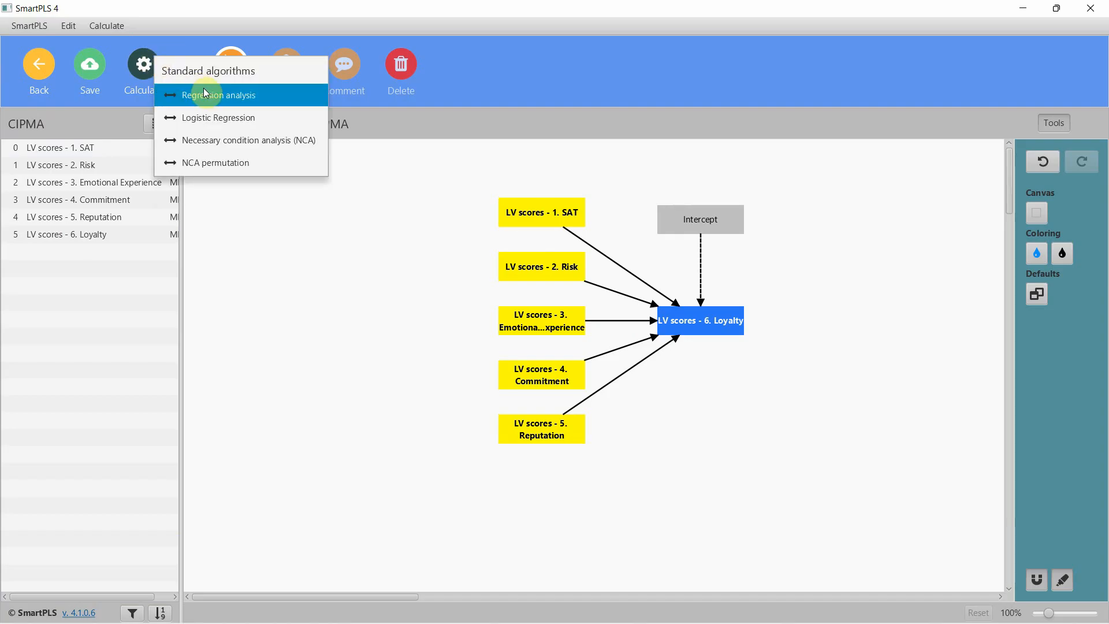
mouse_move(240, 140)
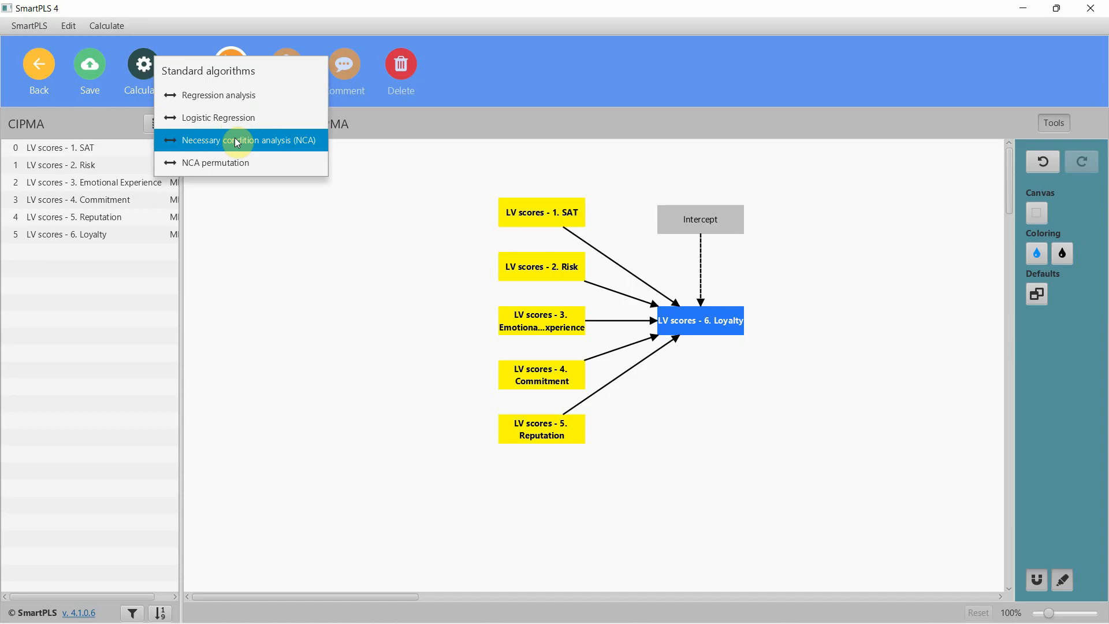
left_click(243, 140)
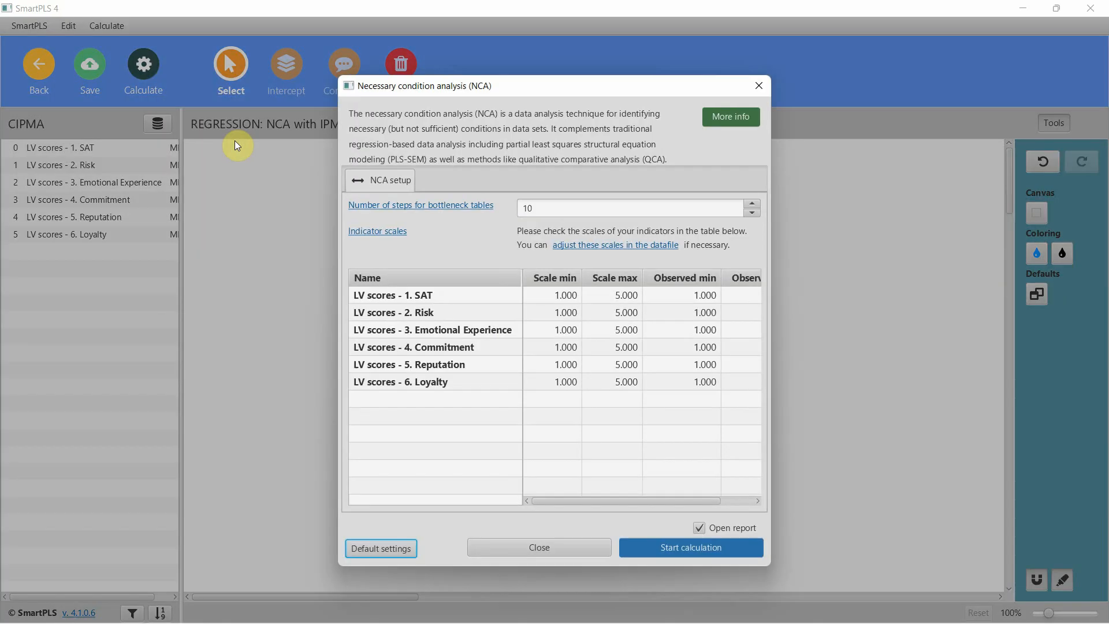
mouse_move(617, 479)
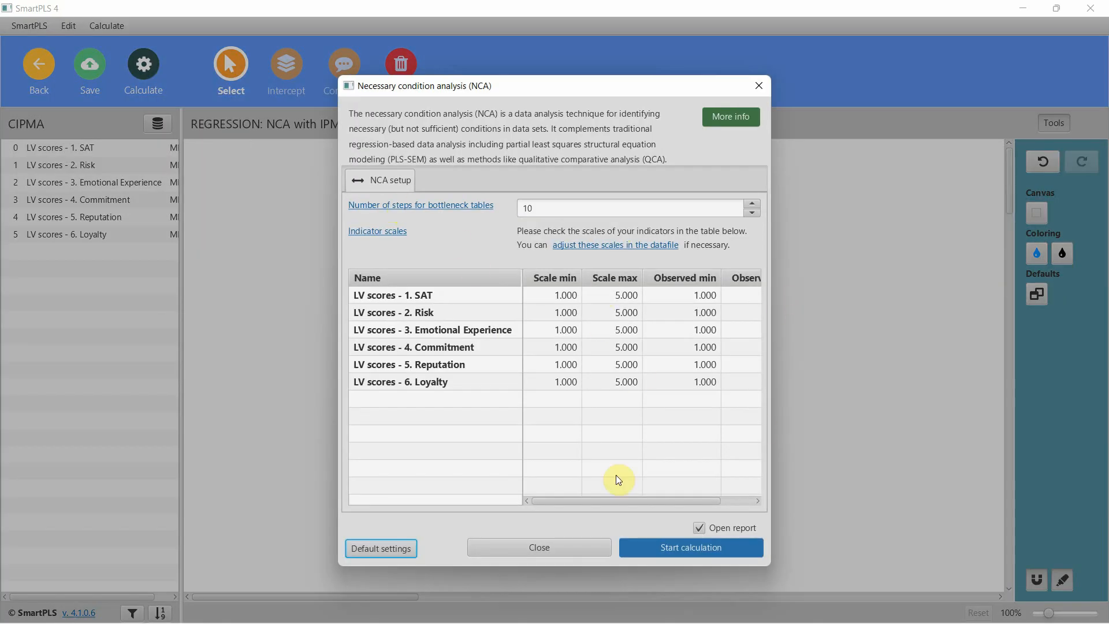
left_click(689, 547)
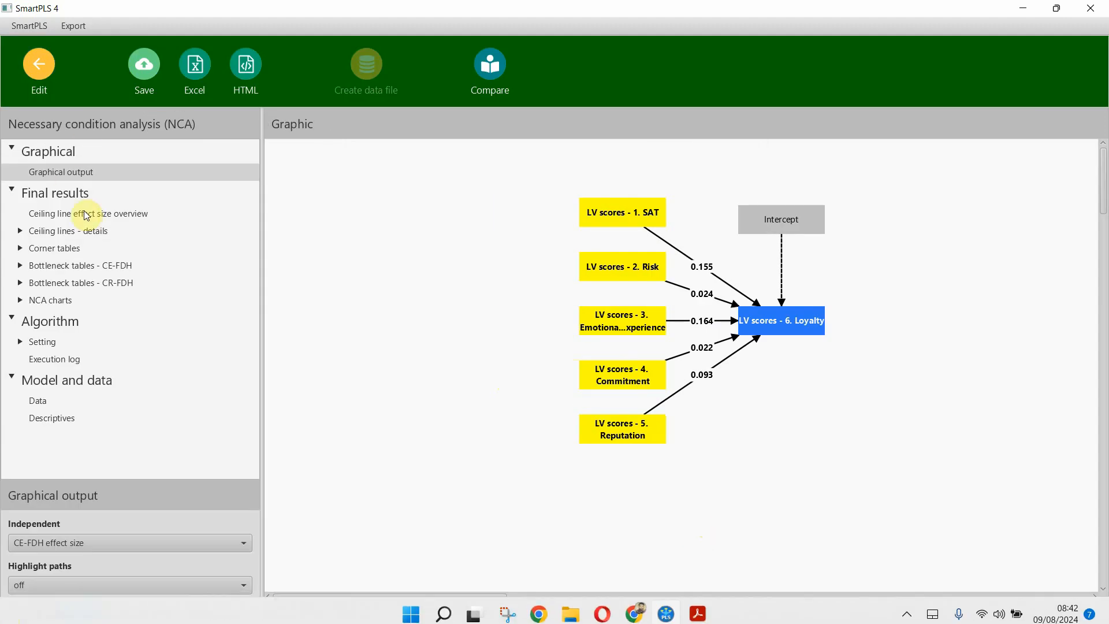
Inspect CE-FDH and CR-FDH effect sizes for Emotional Experience and Reputation, then return to the model.
left_click(88, 213)
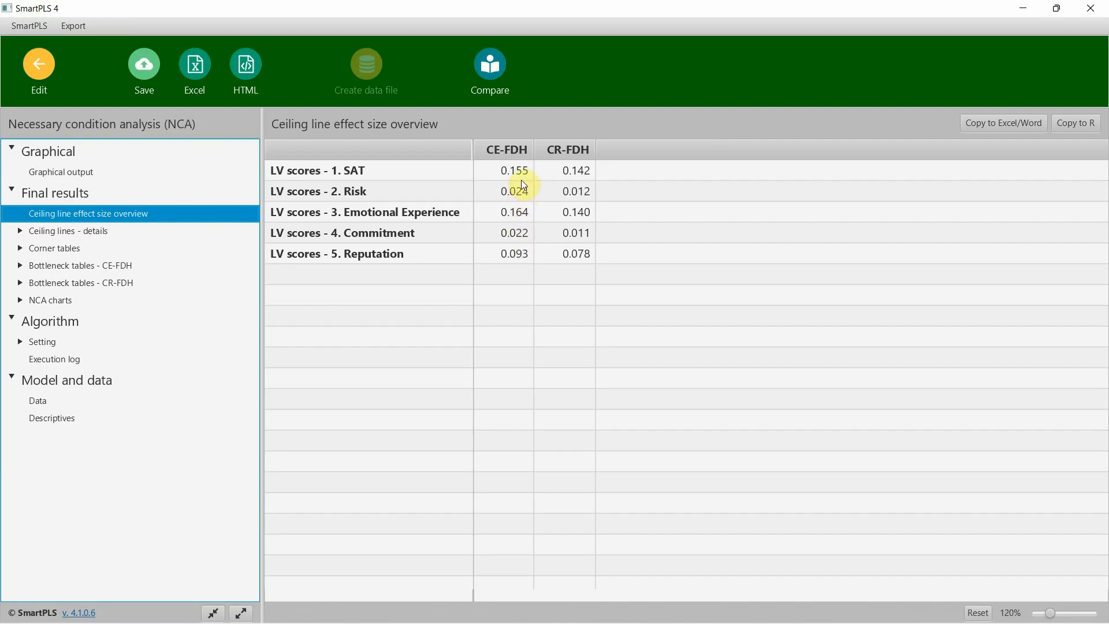
left_click(503, 170)
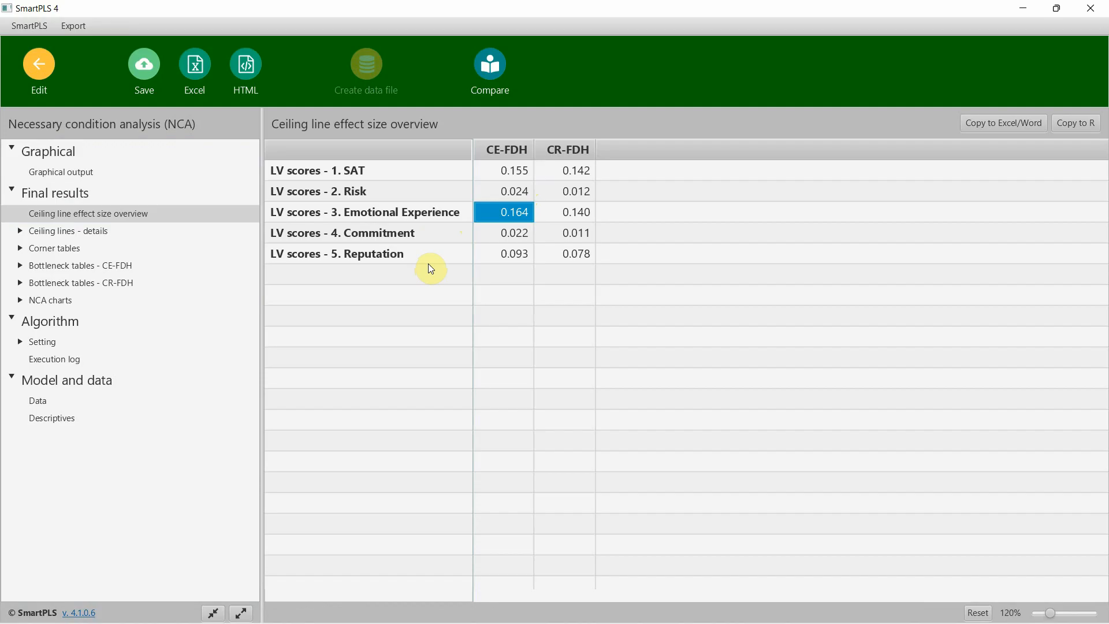
left_click(337, 252)
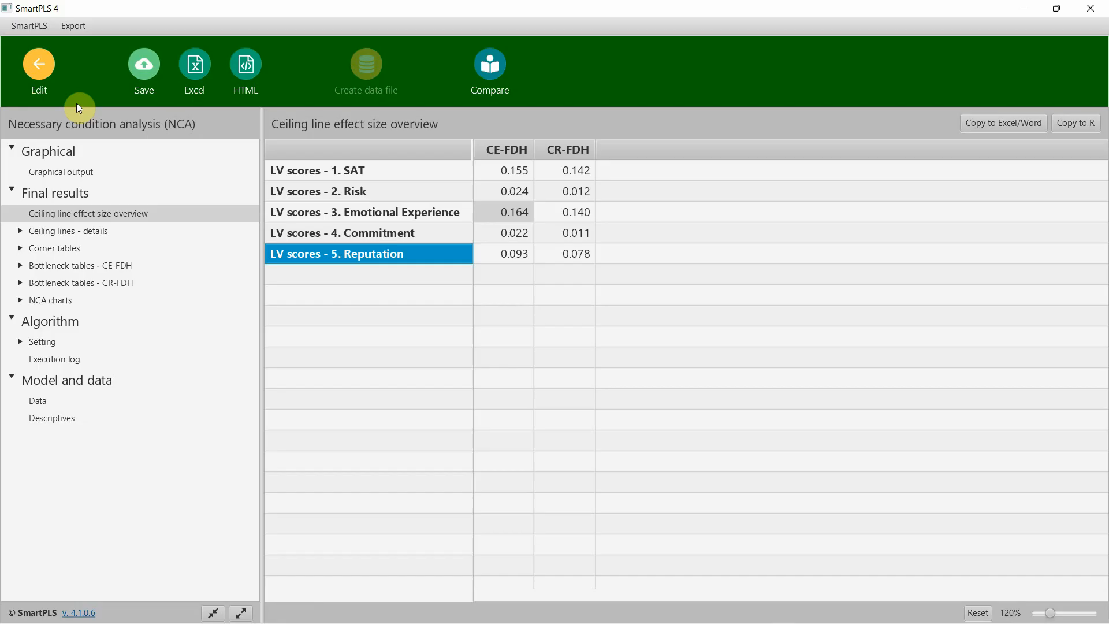
mouse_move(253, 279)
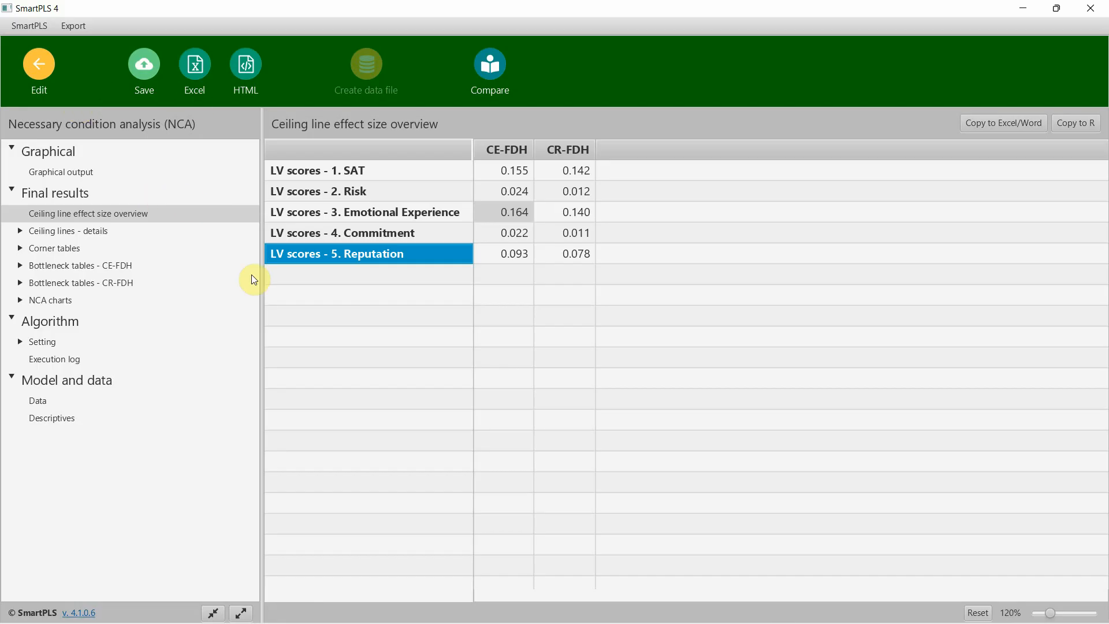
left_click(38, 66)
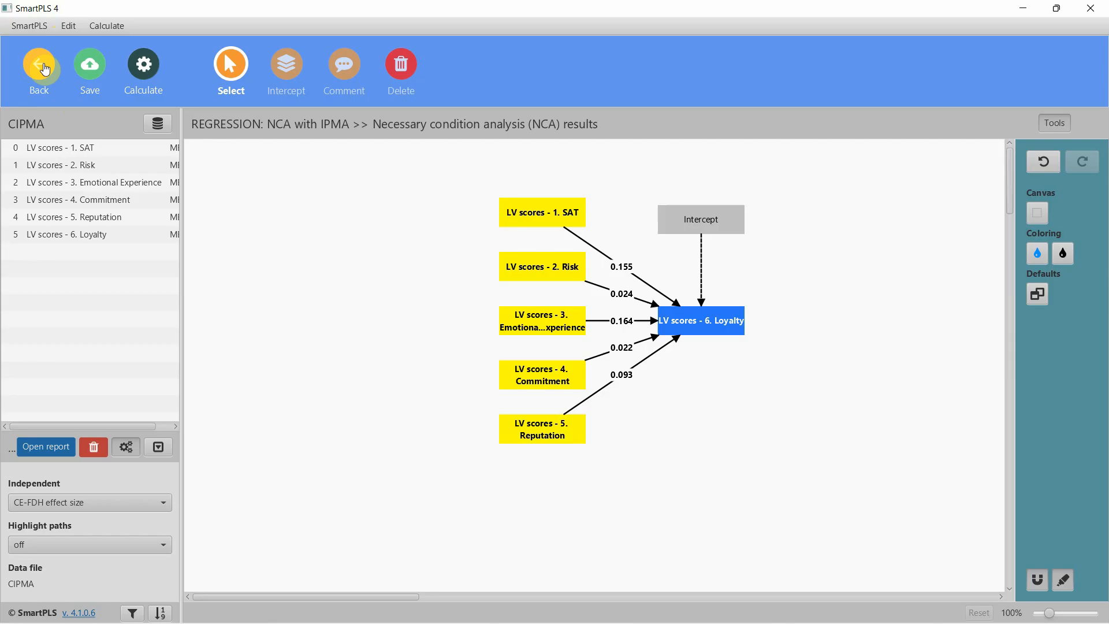
Run an NCA permutation test with 10000 permutations.
left_click(142, 64)
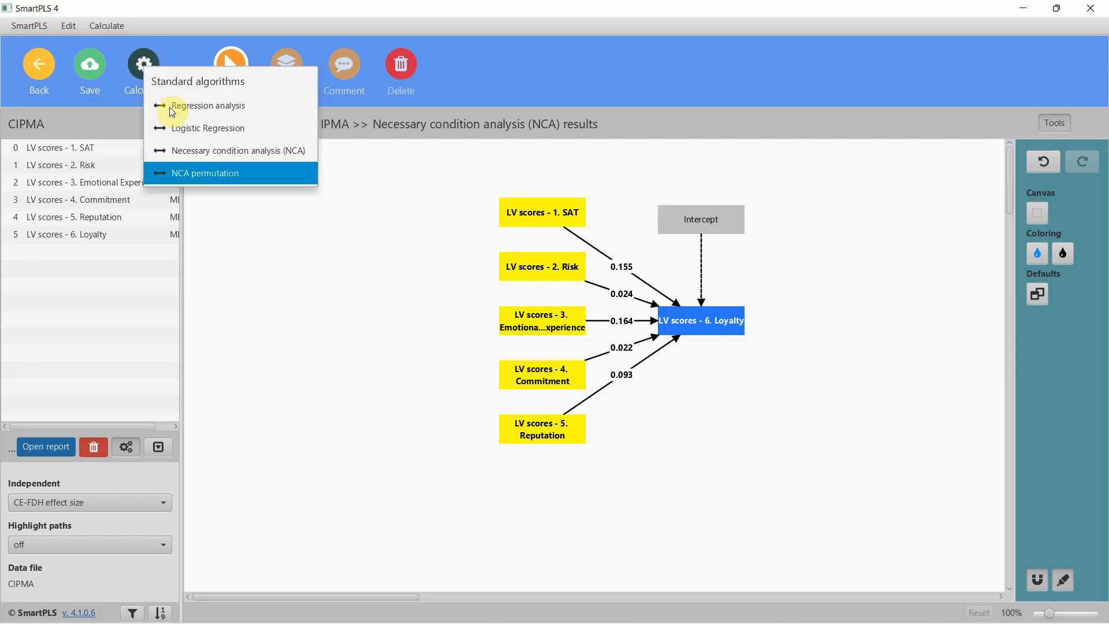
left_click(204, 173)
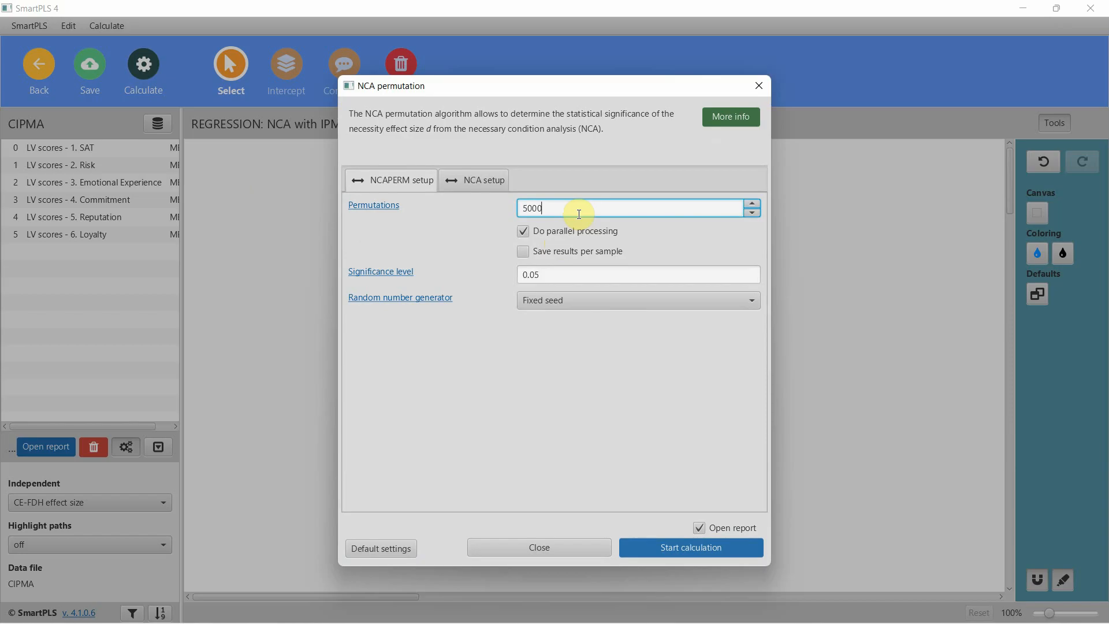
type("10000")
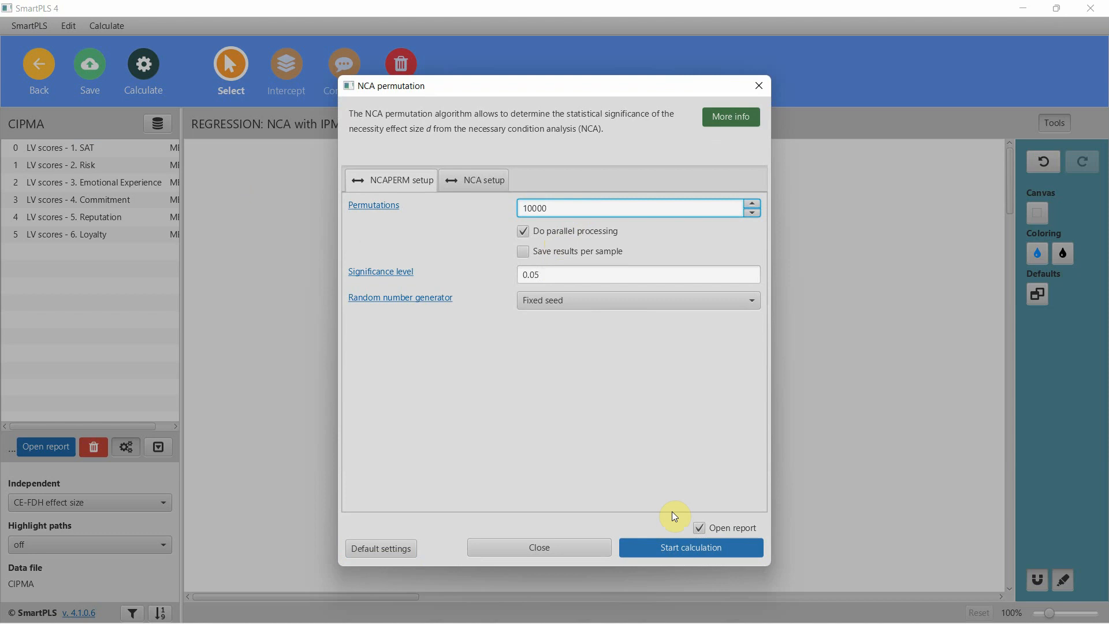
left_click(690, 546)
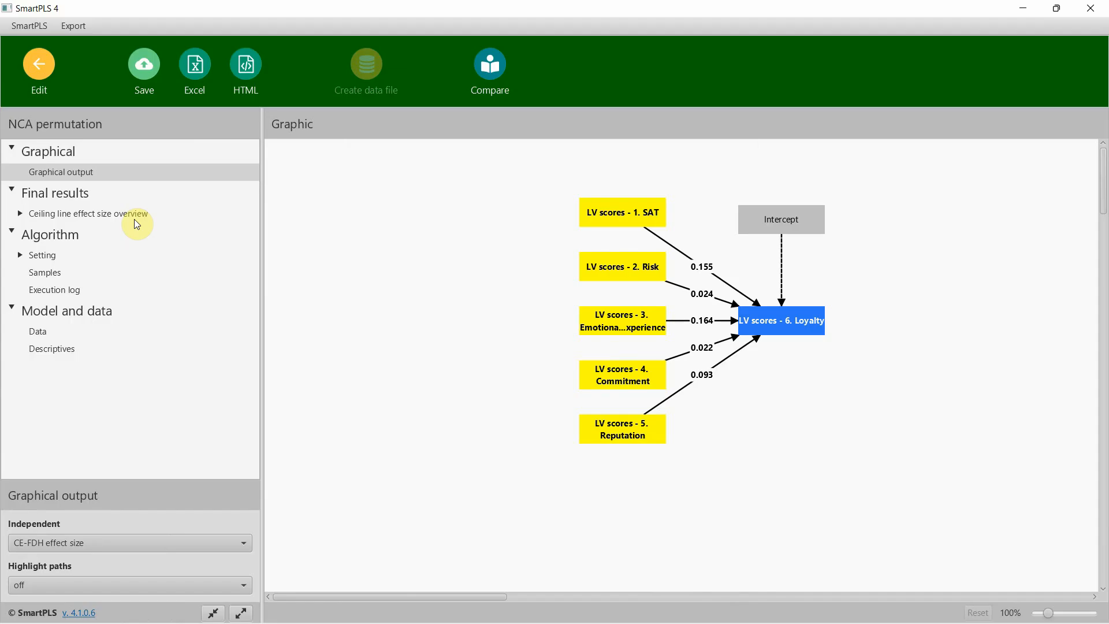
Show the permutation ceiling line effect size overview and inspect the Commitment and SAT effect sizes.
left_click(89, 214)
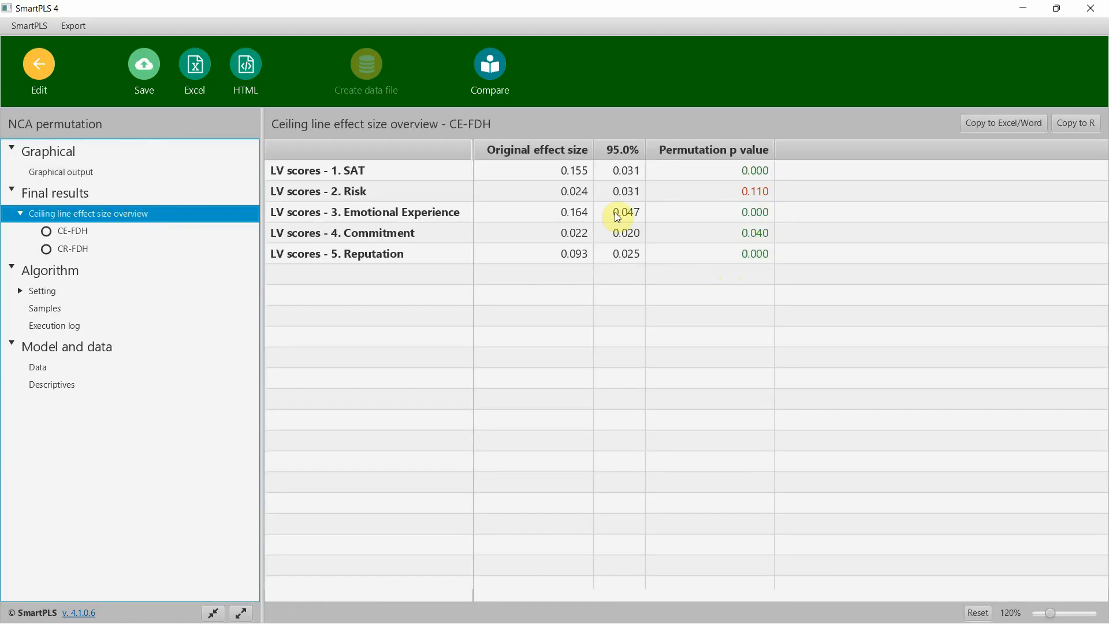
left_click(564, 233)
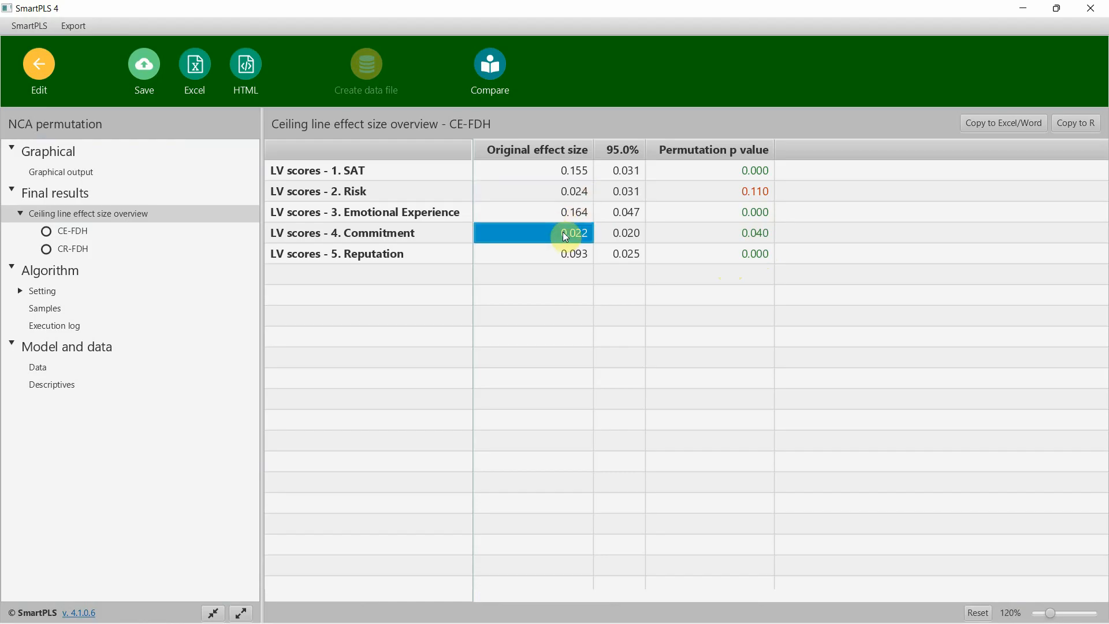
left_click(574, 170)
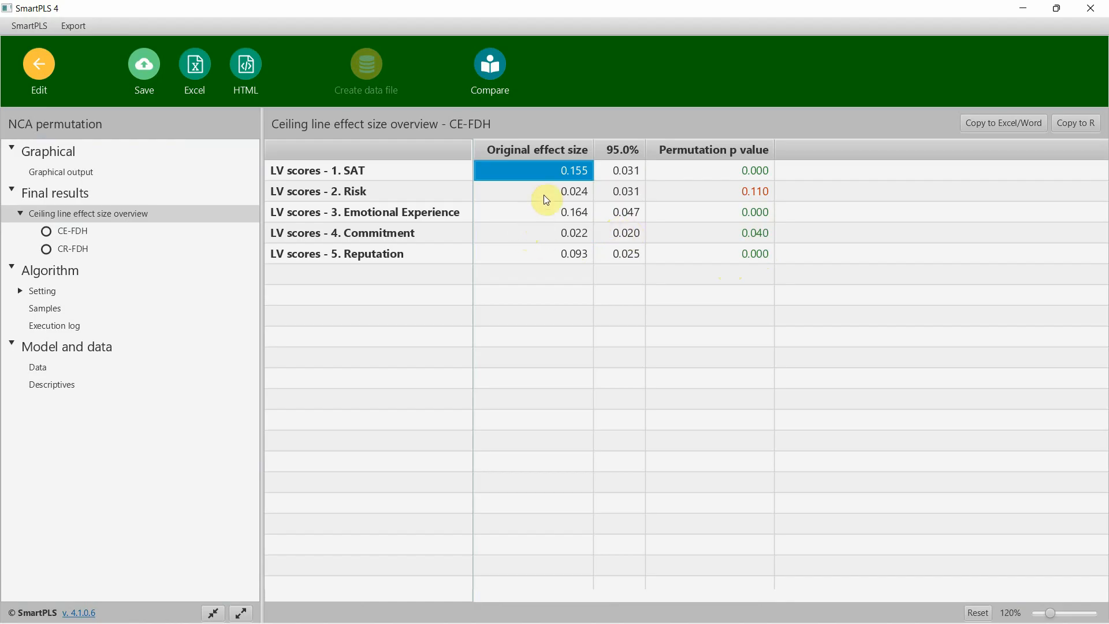
mouse_move(740, 236)
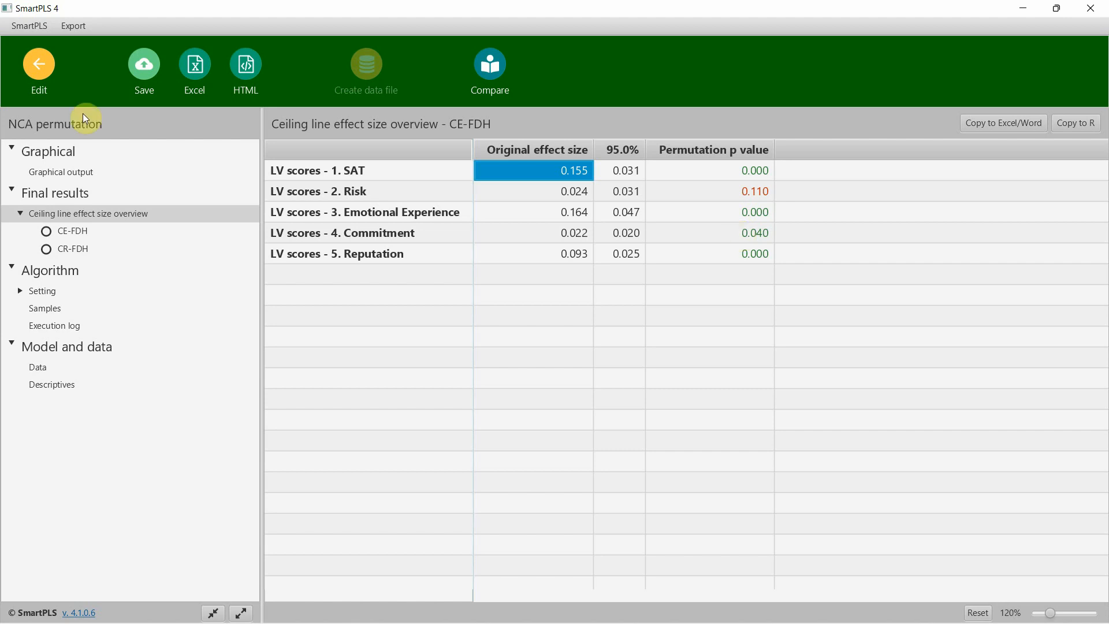
mouse_move(163, 162)
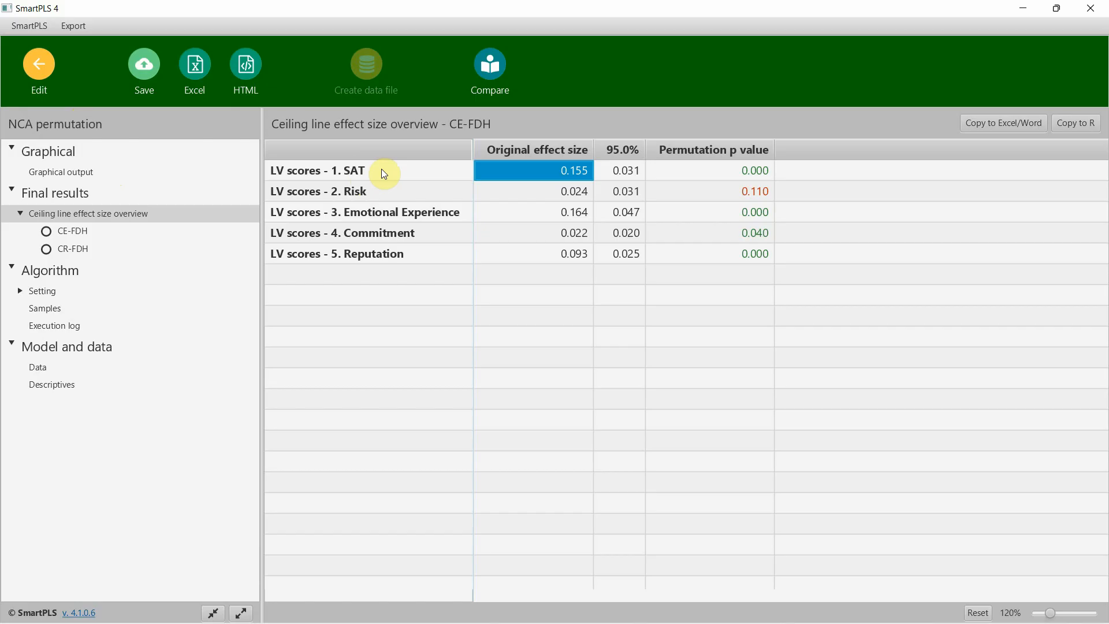
mouse_move(387, 168)
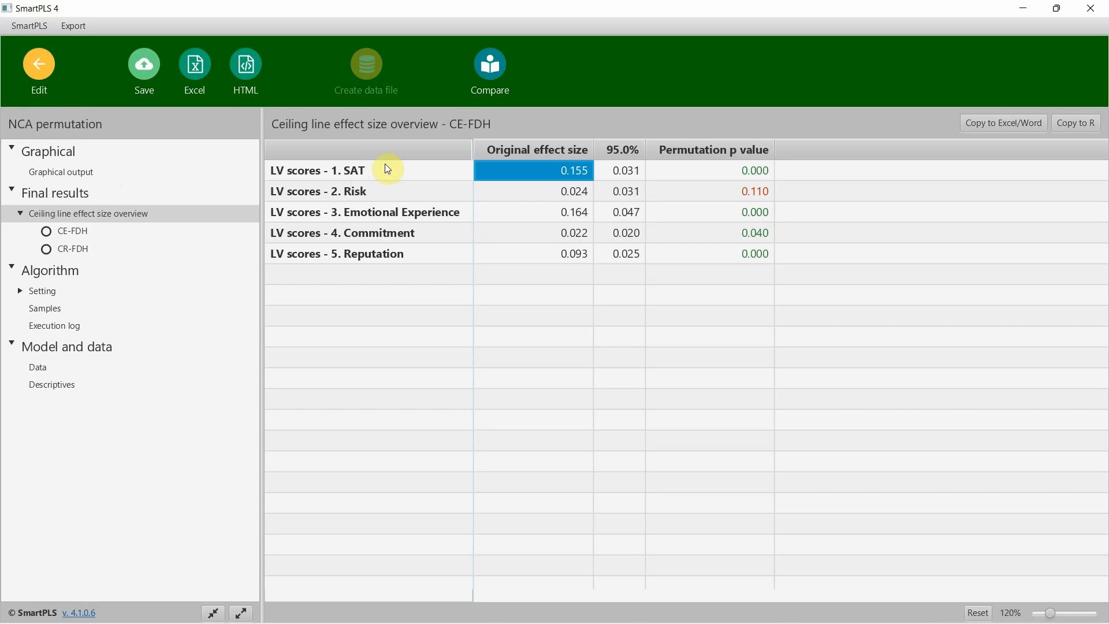